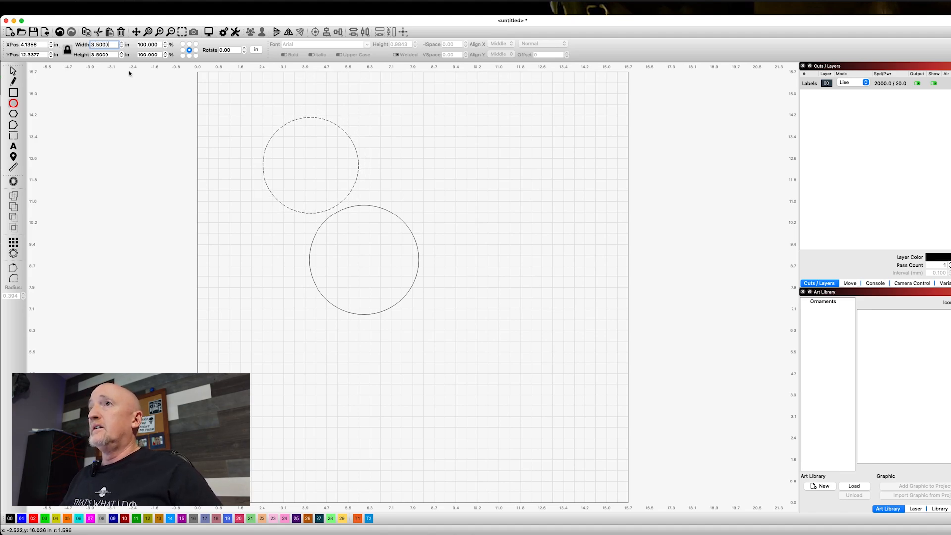
Align the centres of both circles so the smaller sits inside the 3.5-inch one
click(309, 164)
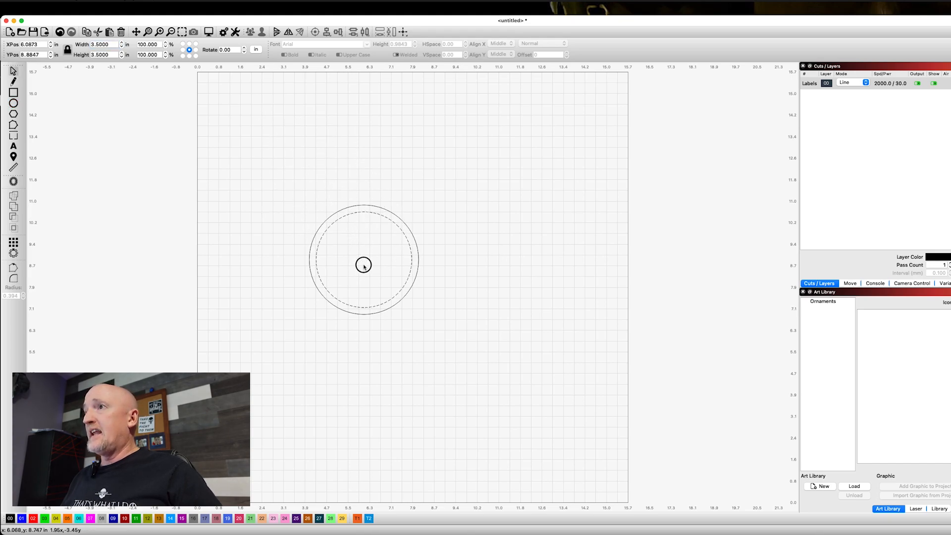
click(363, 265)
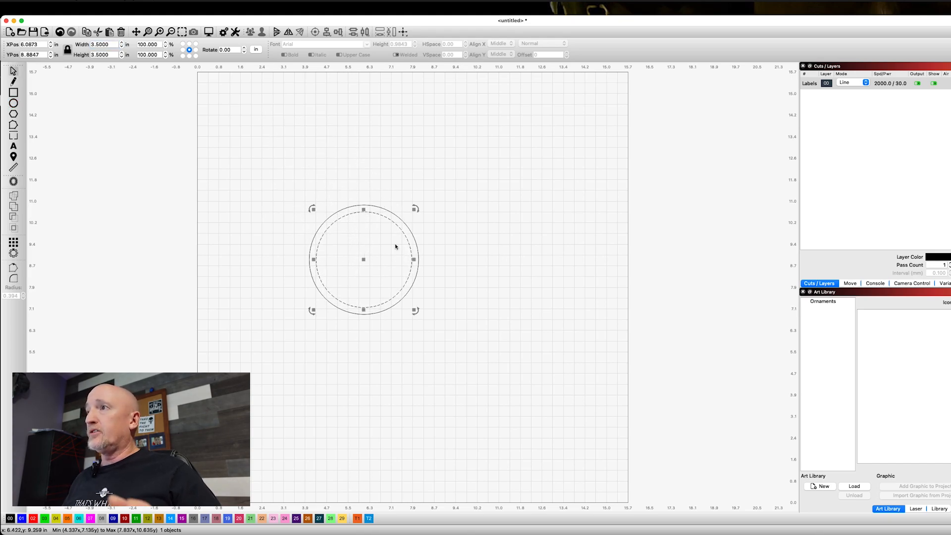
mouse_move(283, 243)
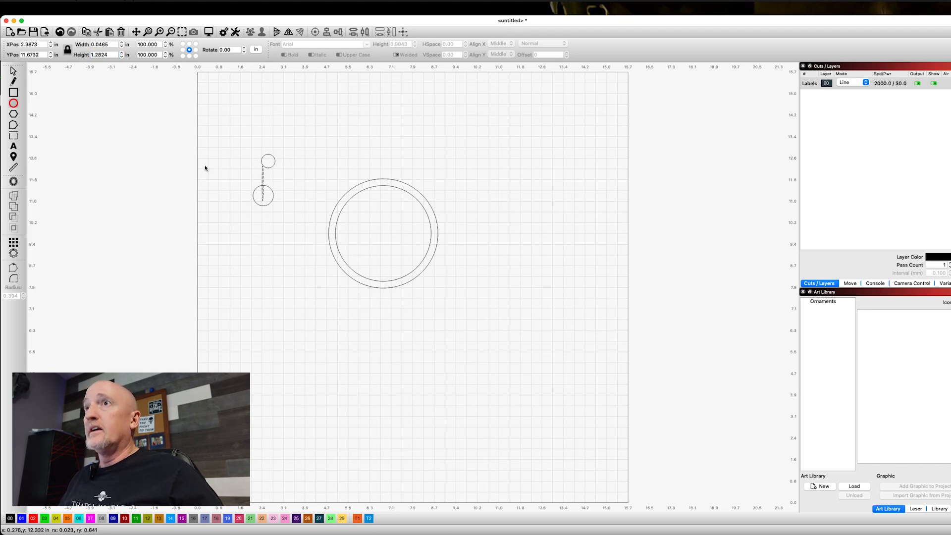
Drag the small loop circle up to the top of the ring as a hanging tab
click(269, 160)
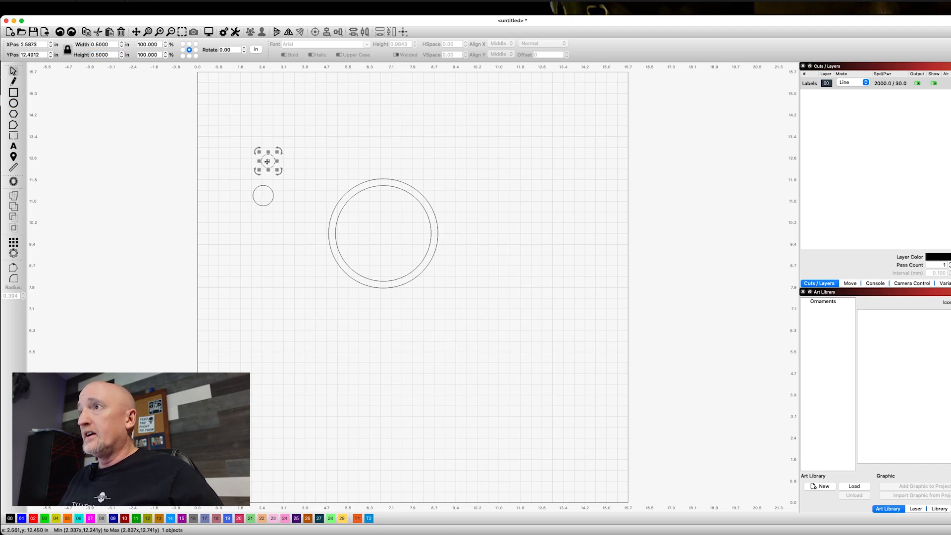
drag(267, 160, 262, 194)
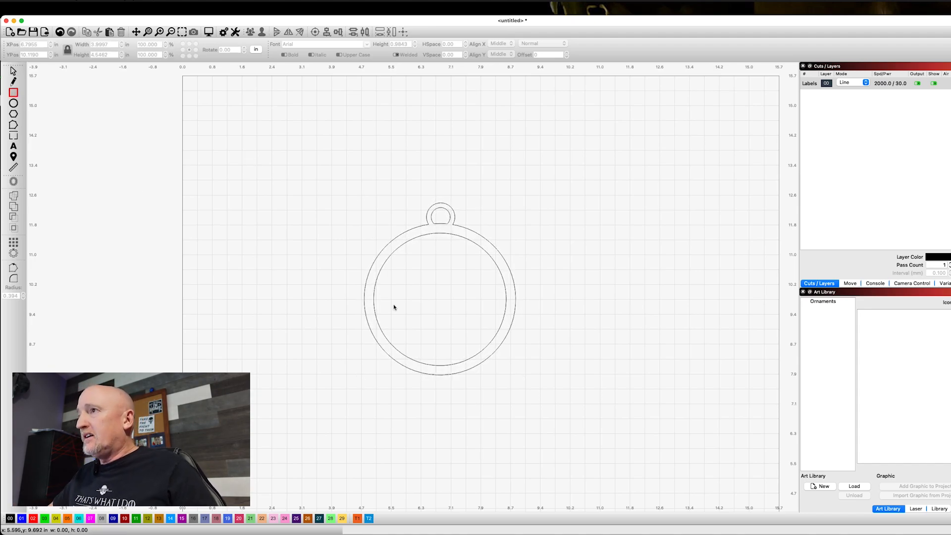
mouse_move(370, 283)
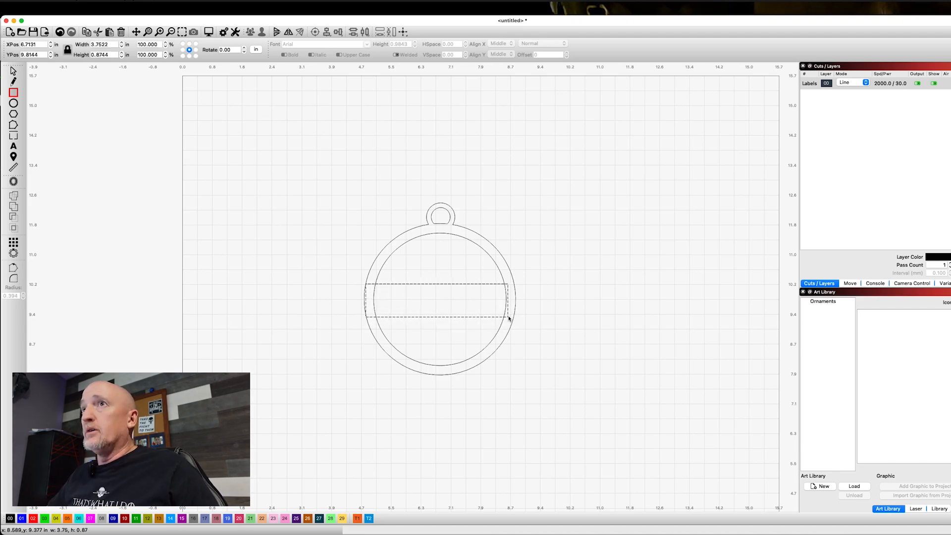
Draw a bar across the ring, tilt it diagonally, weld it, and deselect
click(437, 301)
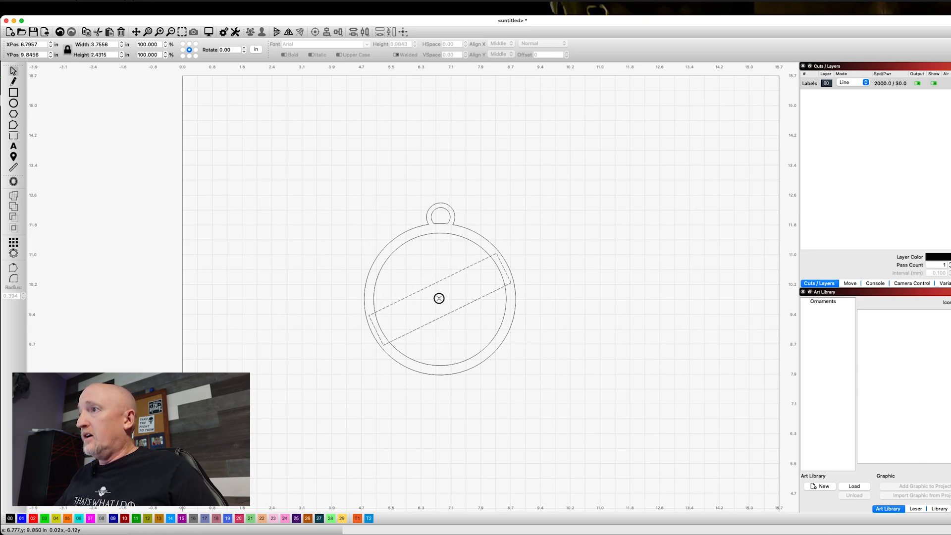
click(439, 297)
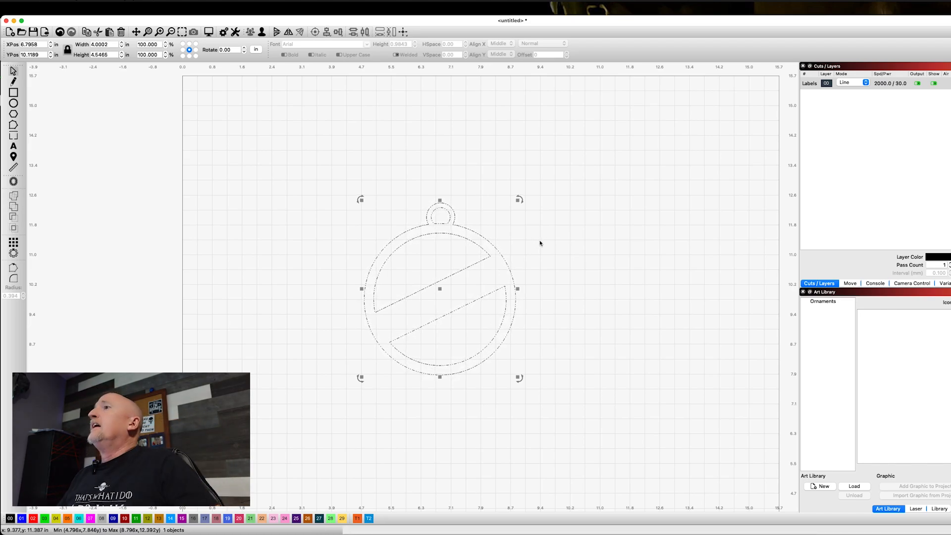
mouse_move(595, 252)
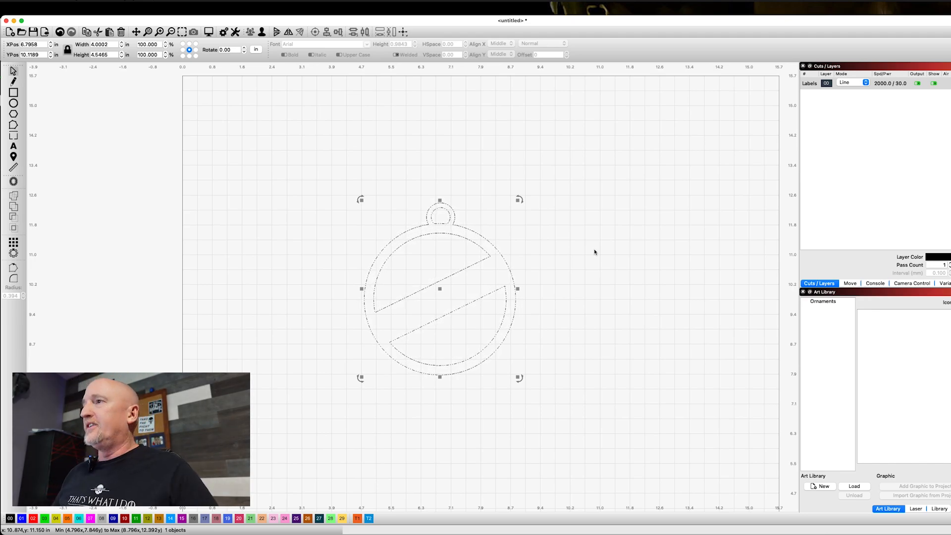
mouse_move(559, 281)
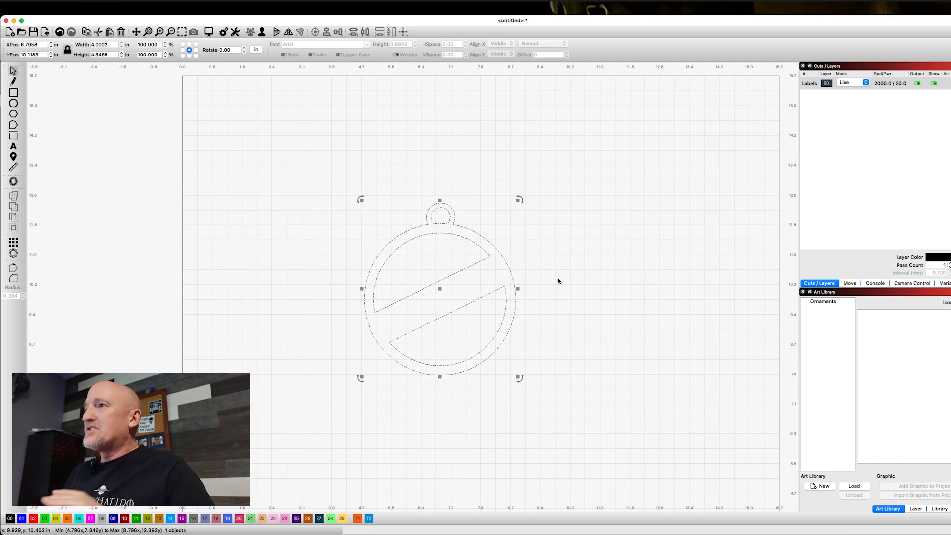
mouse_move(602, 284)
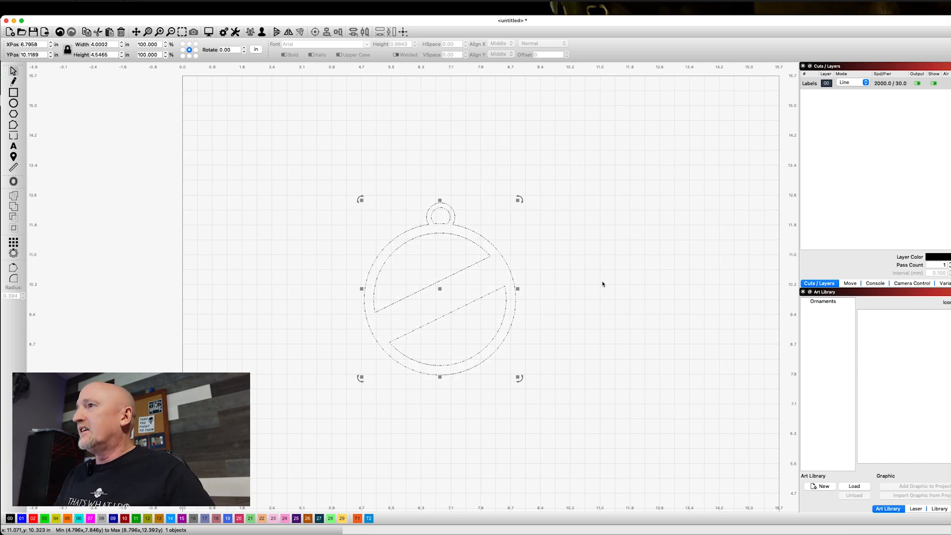
click(583, 276)
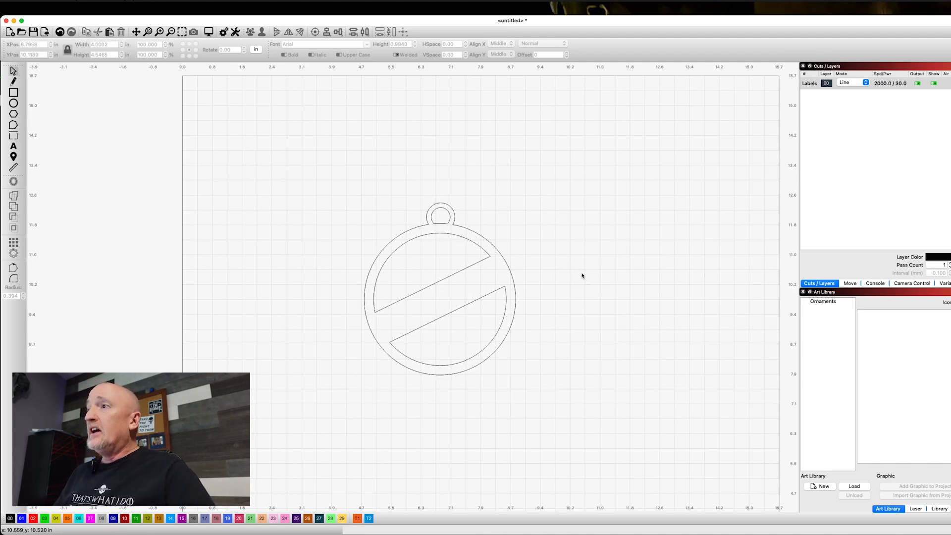
mouse_move(522, 279)
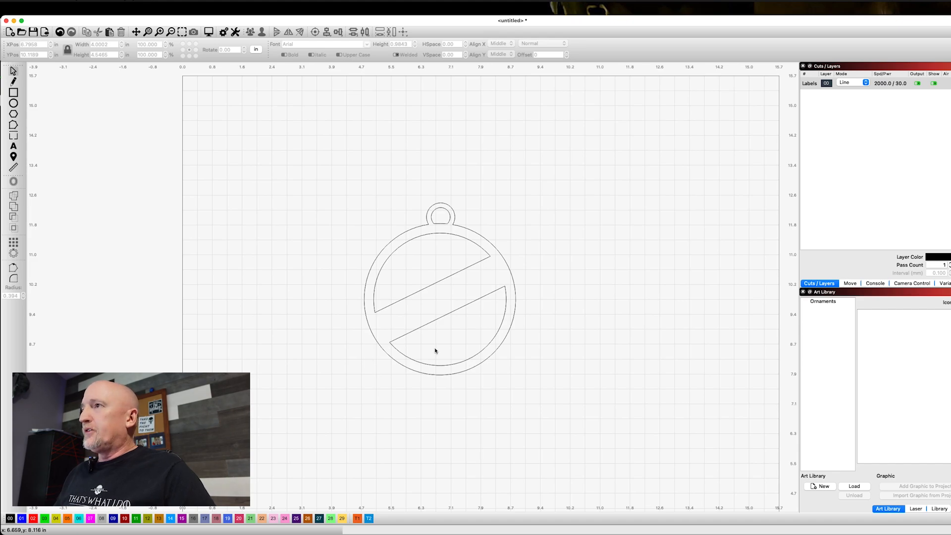
mouse_move(646, 484)
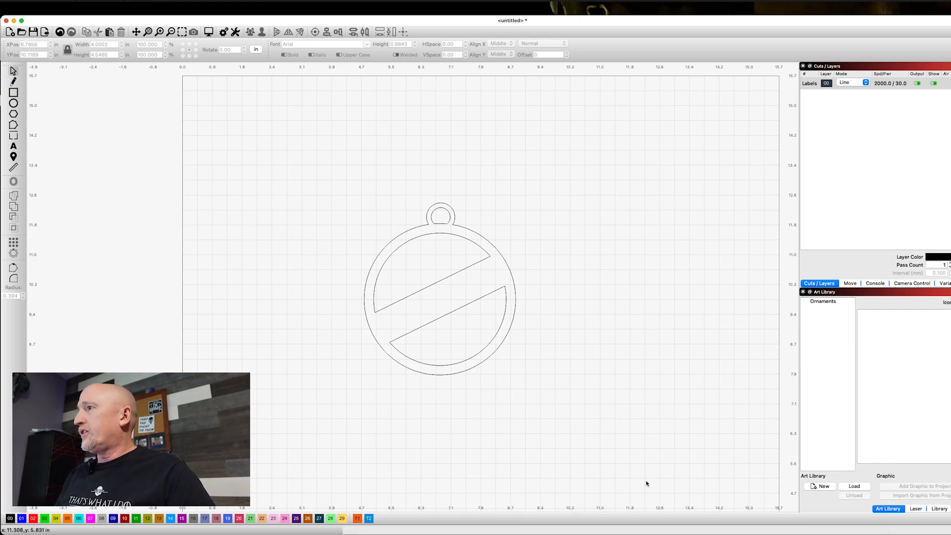
mouse_move(901, 529)
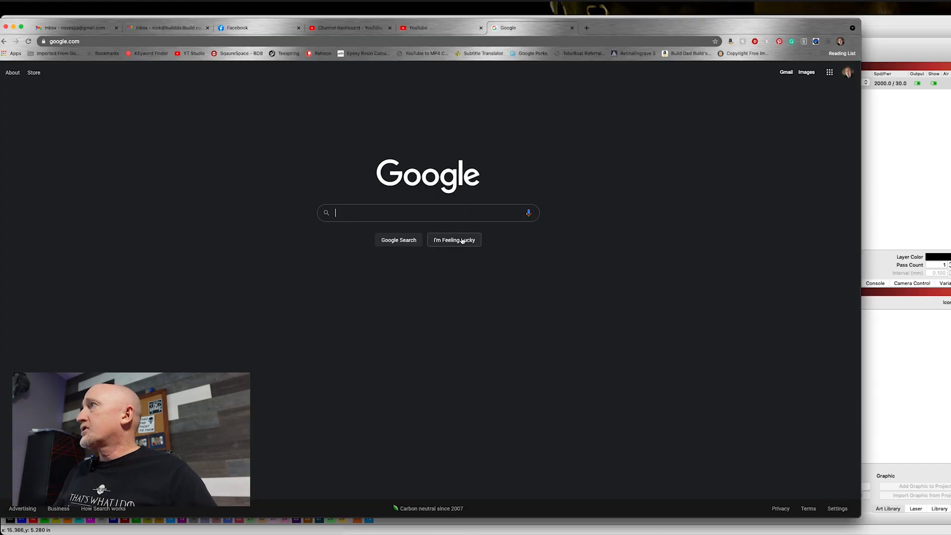
Search Google Images for 'snowflake svg free' and copy a bold snowflake image
click(806, 71)
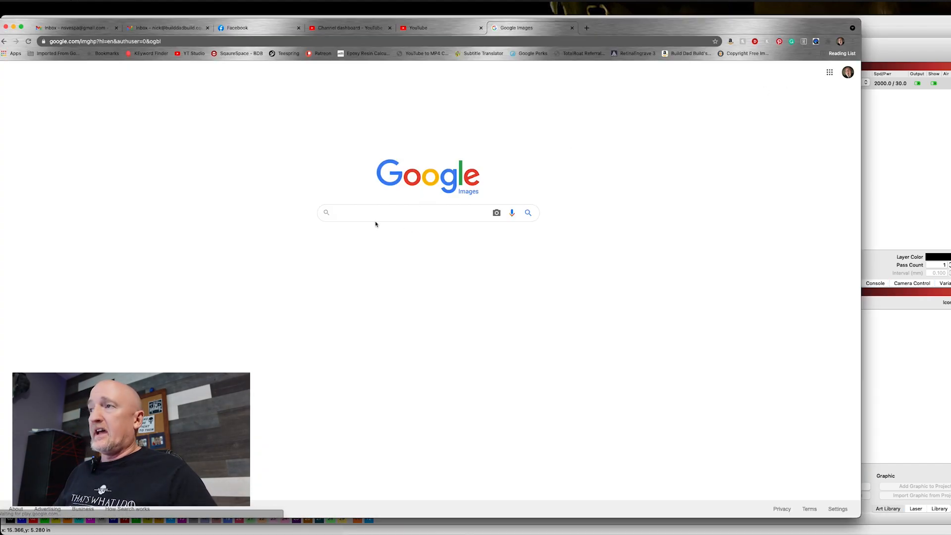
click(401, 213)
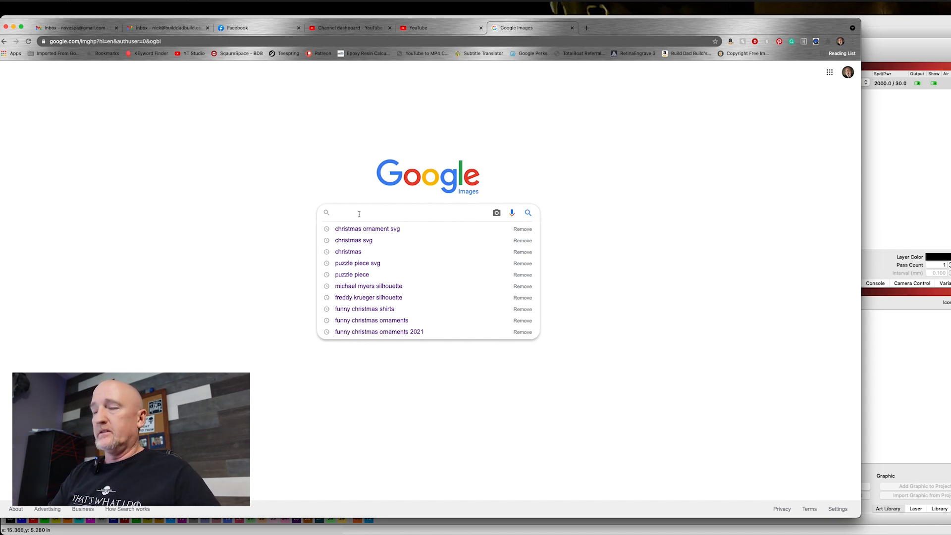
text(snow)
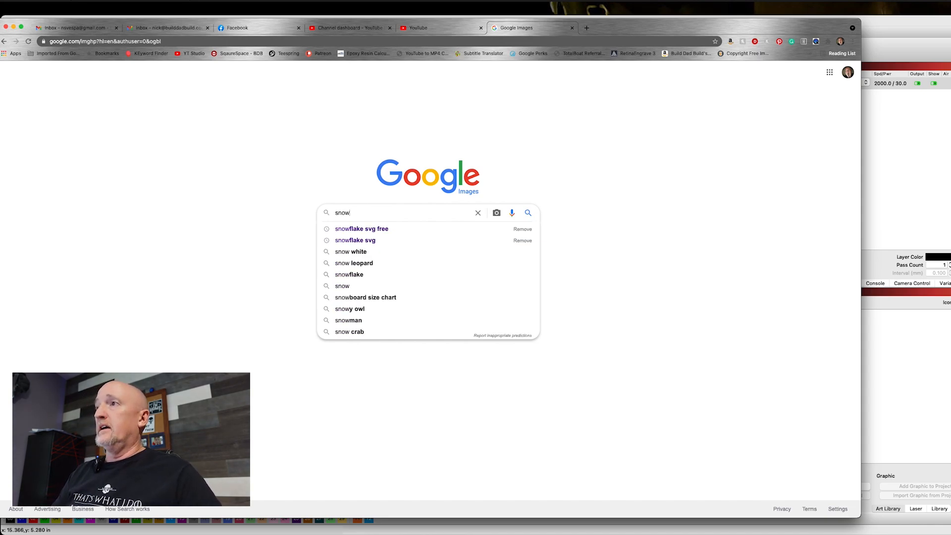
click(362, 229)
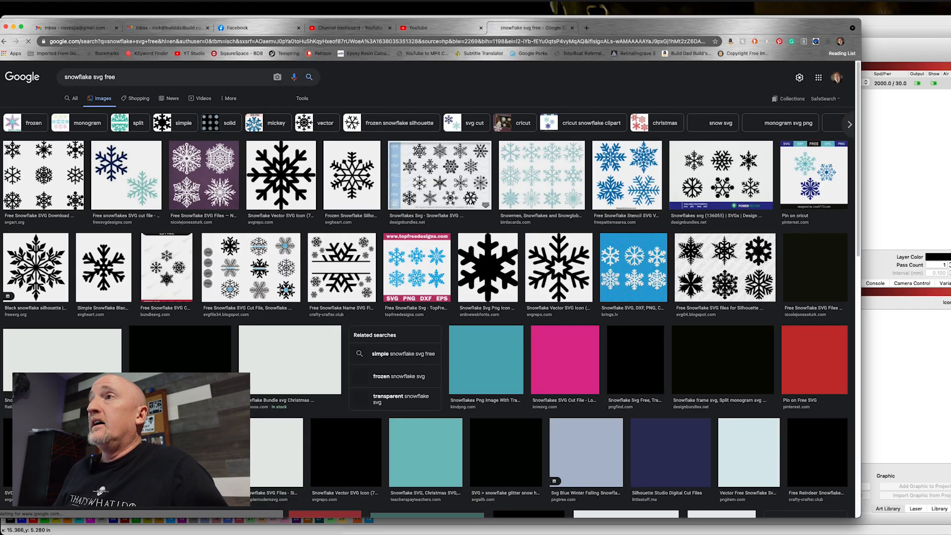
scroll(down, 3)
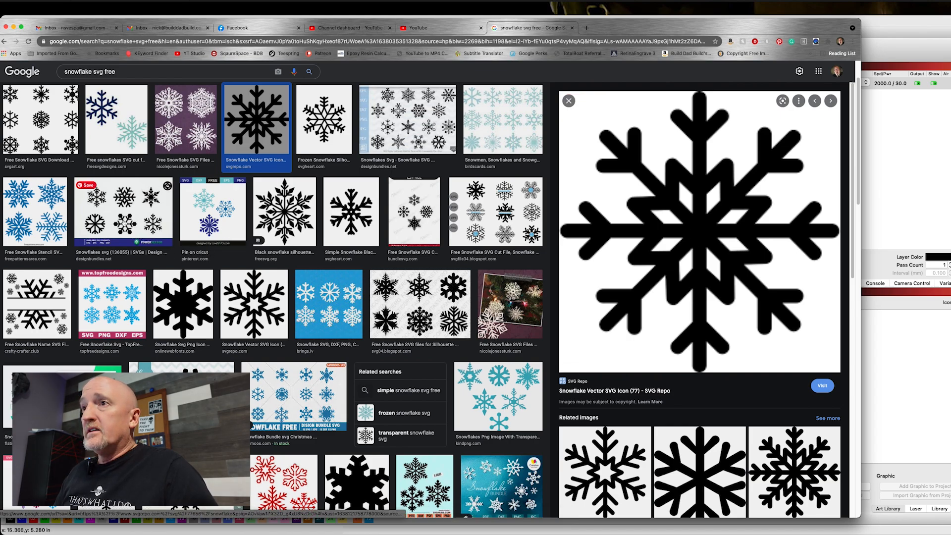
scroll(down, 3)
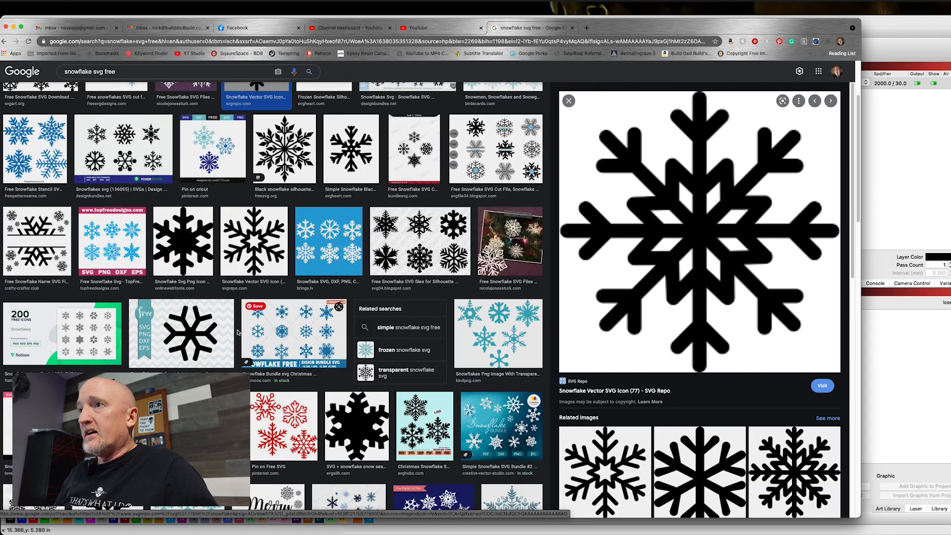
mouse_move(268, 294)
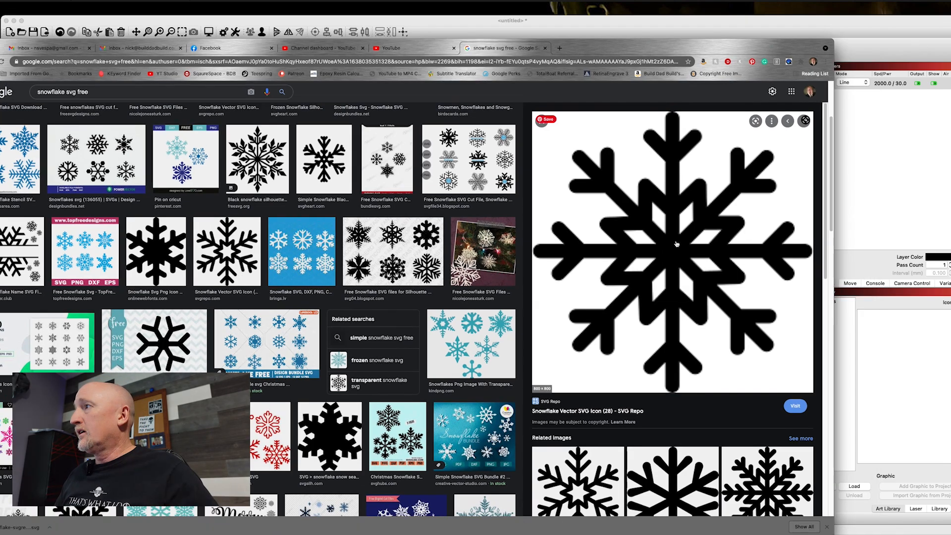
right_click(676, 244)
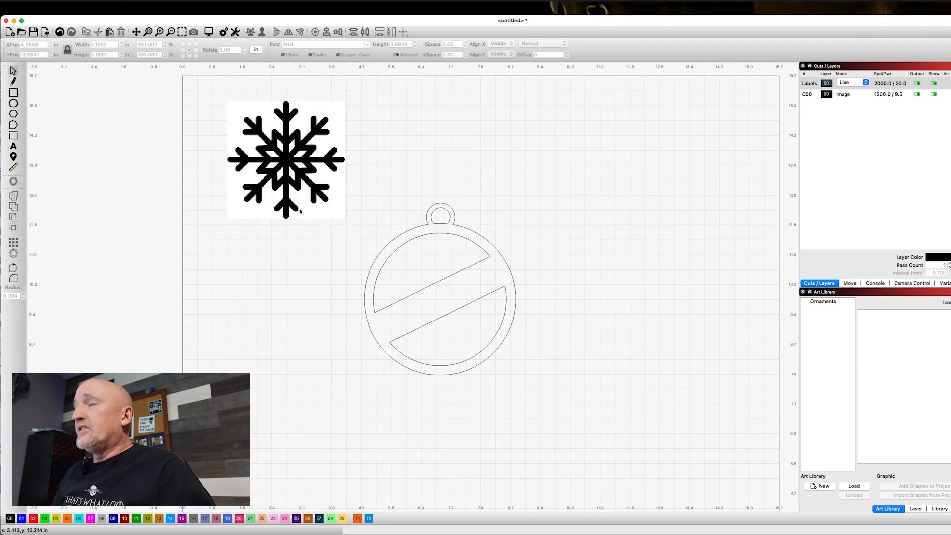
mouse_move(267, 193)
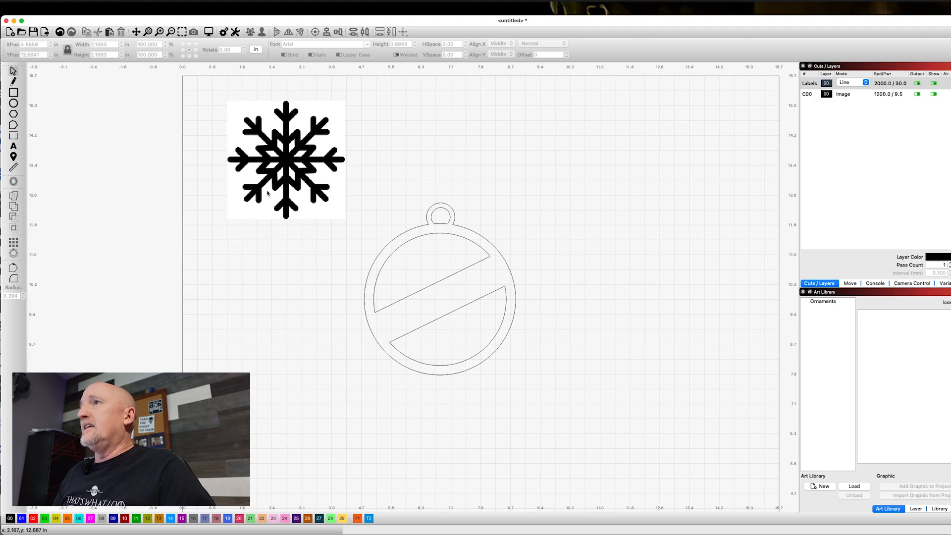
Trace the imported snowflake image into a vector outline
right_click(267, 160)
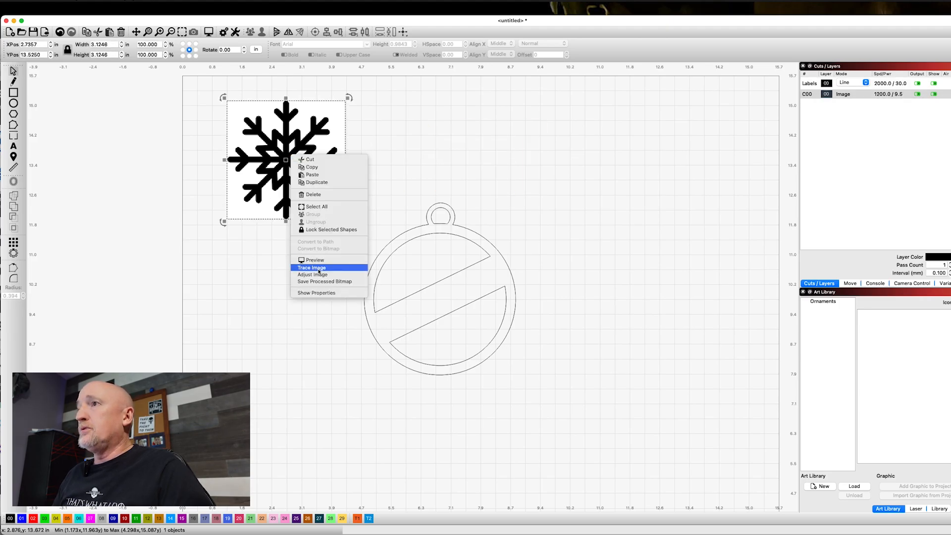
click(312, 268)
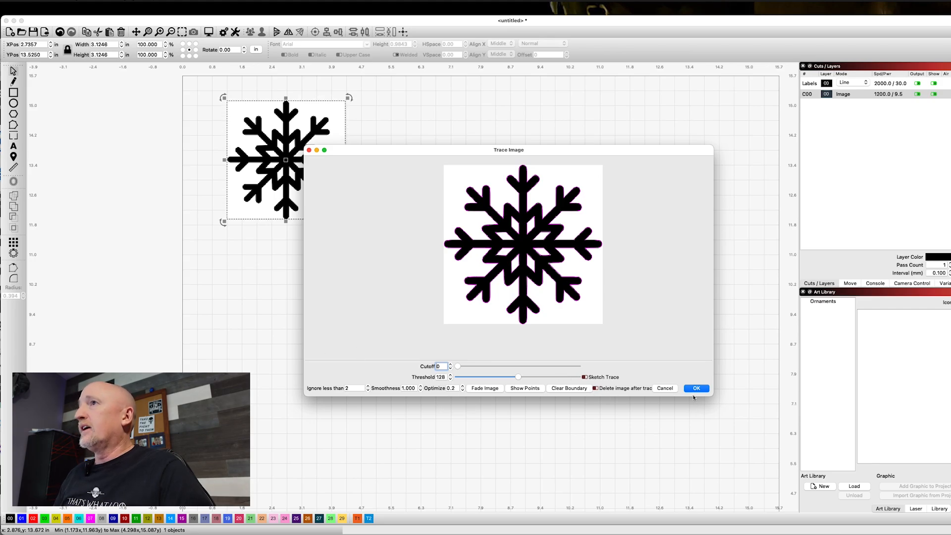
click(696, 388)
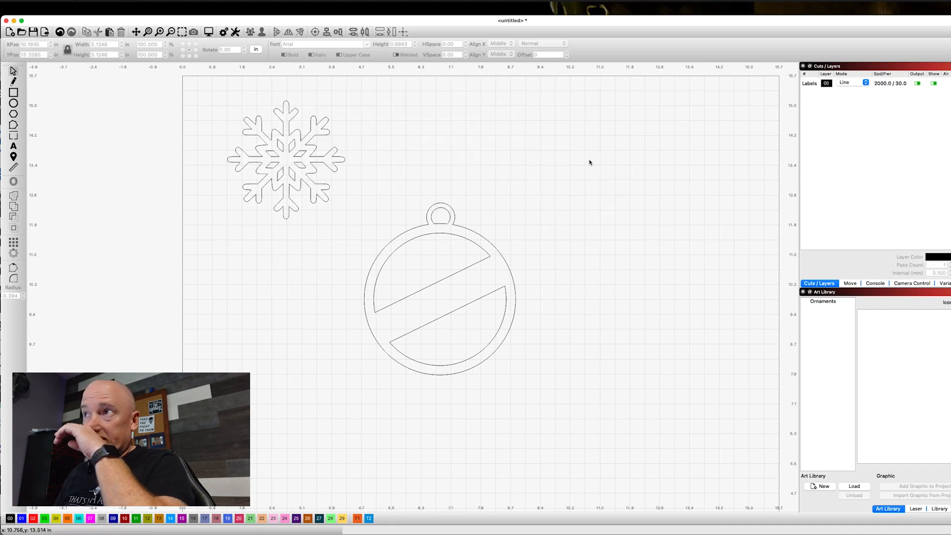
mouse_move(3, 57)
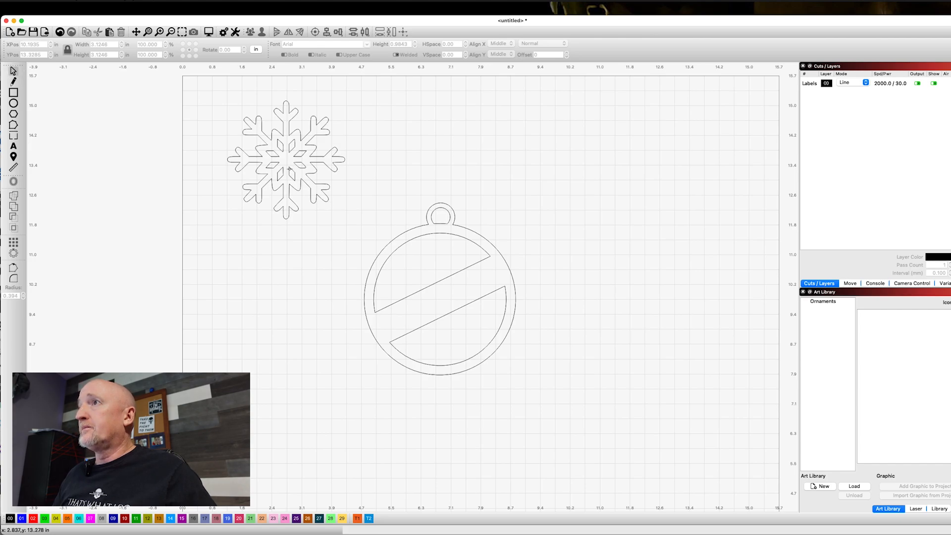
Shrink and tilt the traced snowflake over the upper band's left end
click(286, 159)
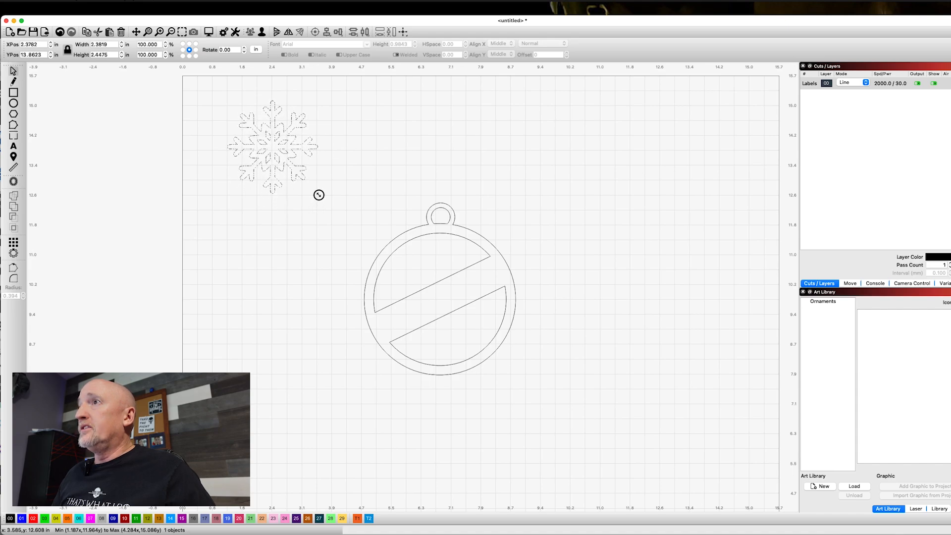
click(271, 144)
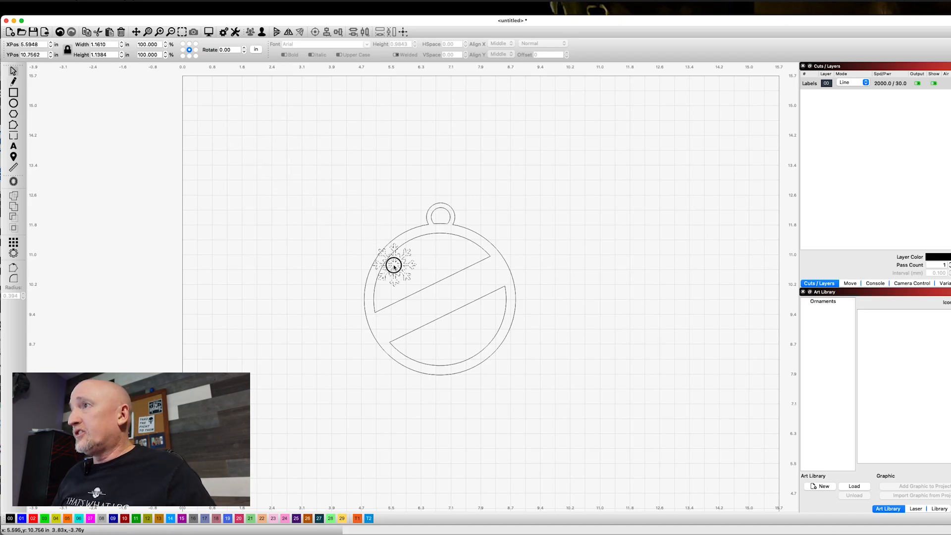
click(403, 263)
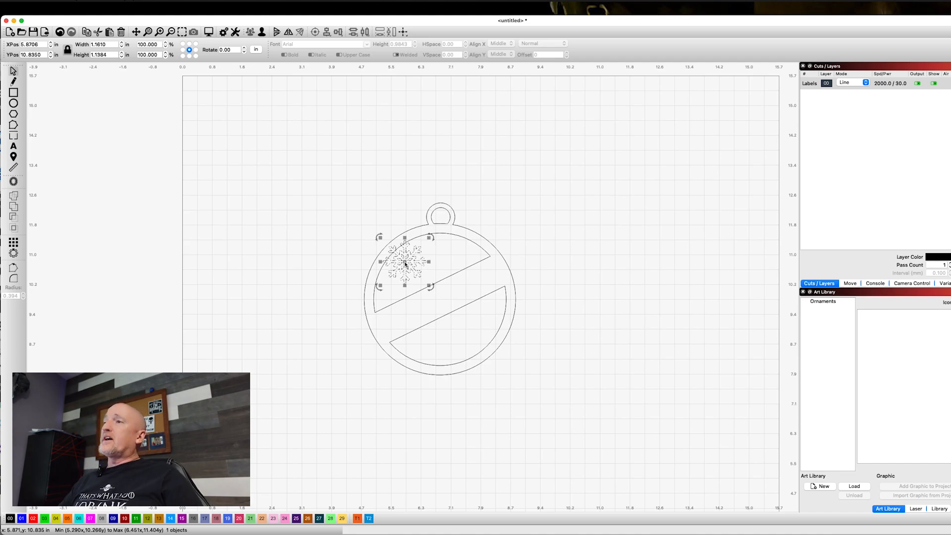
mouse_move(46, 71)
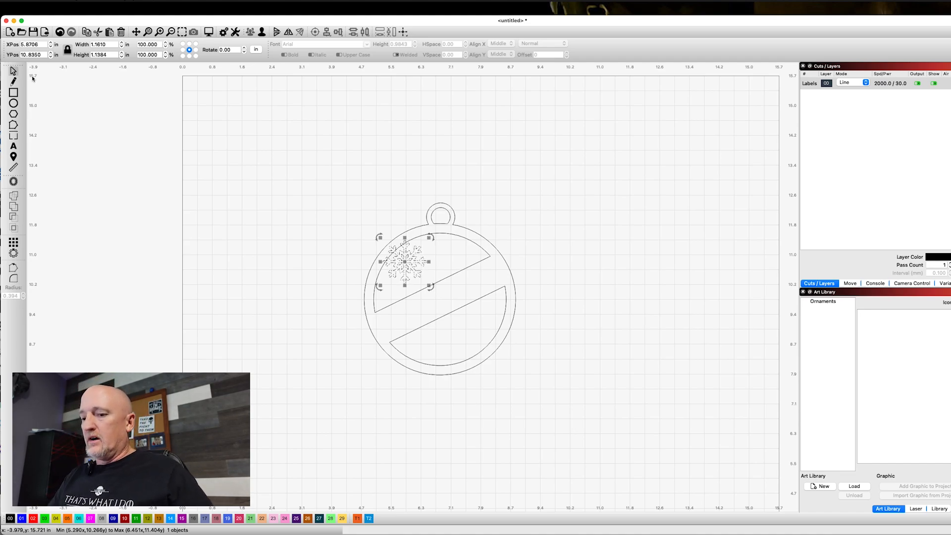
scroll(up, 3)
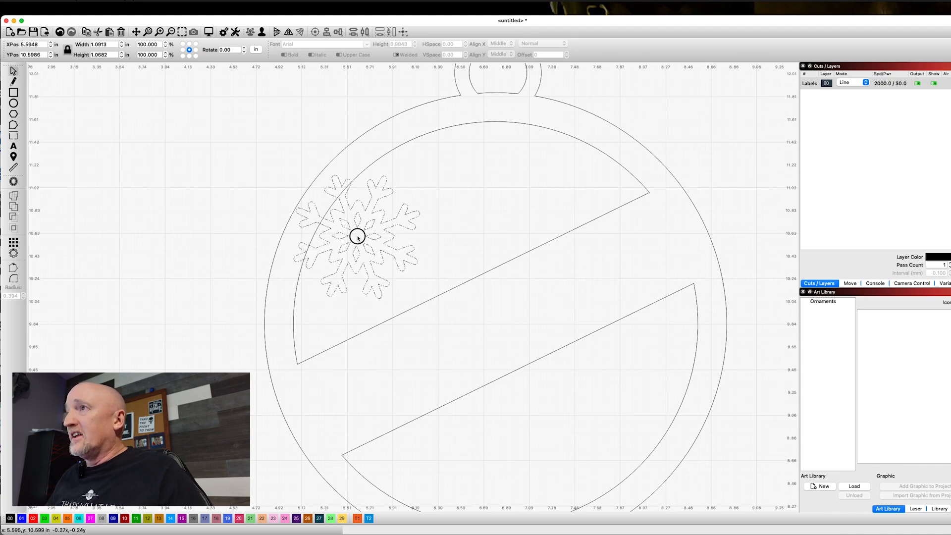
click(356, 237)
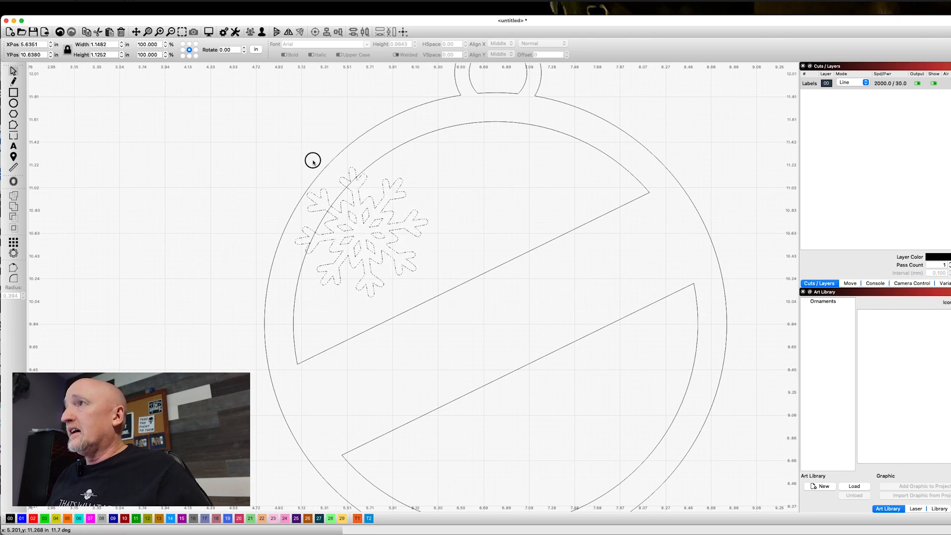
click(361, 231)
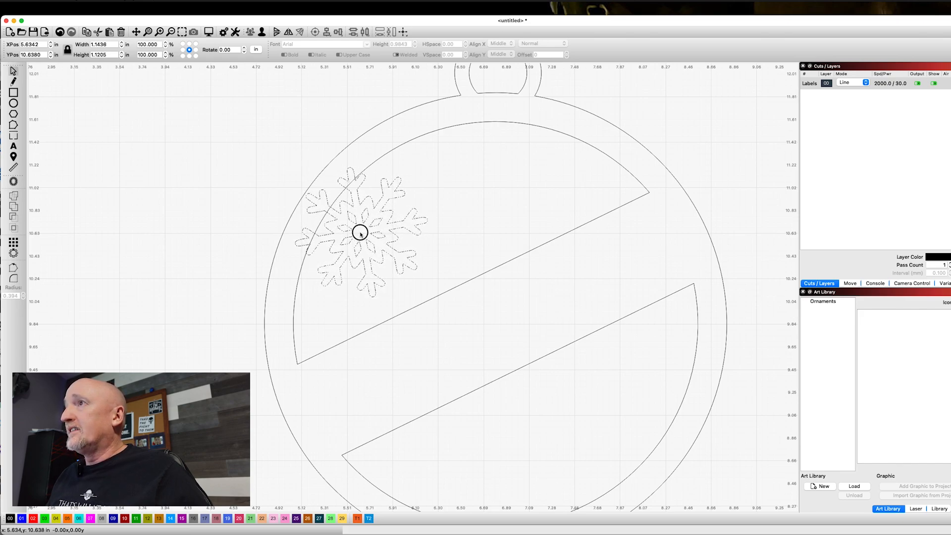
click(360, 233)
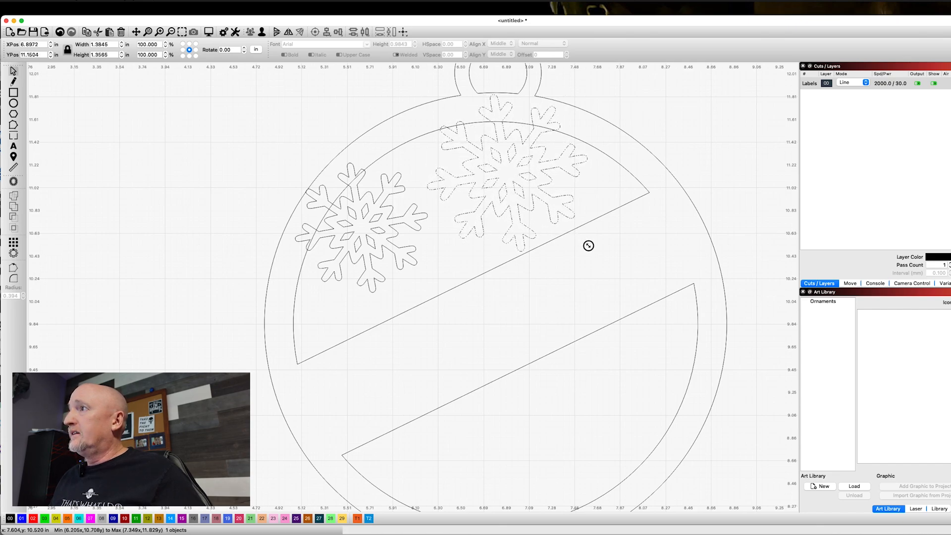
Position a larger snowflake over the upper band's right side, weld it, then deselect
click(506, 176)
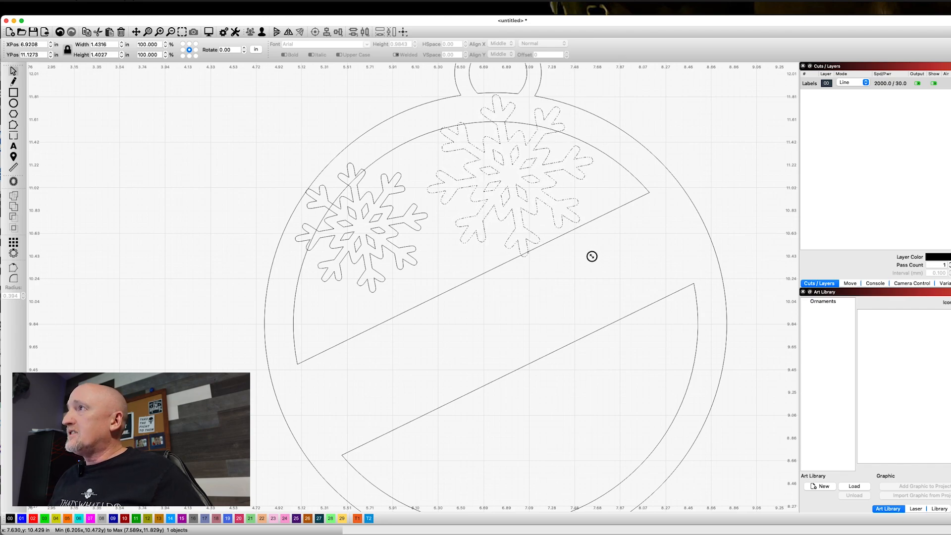
click(510, 176)
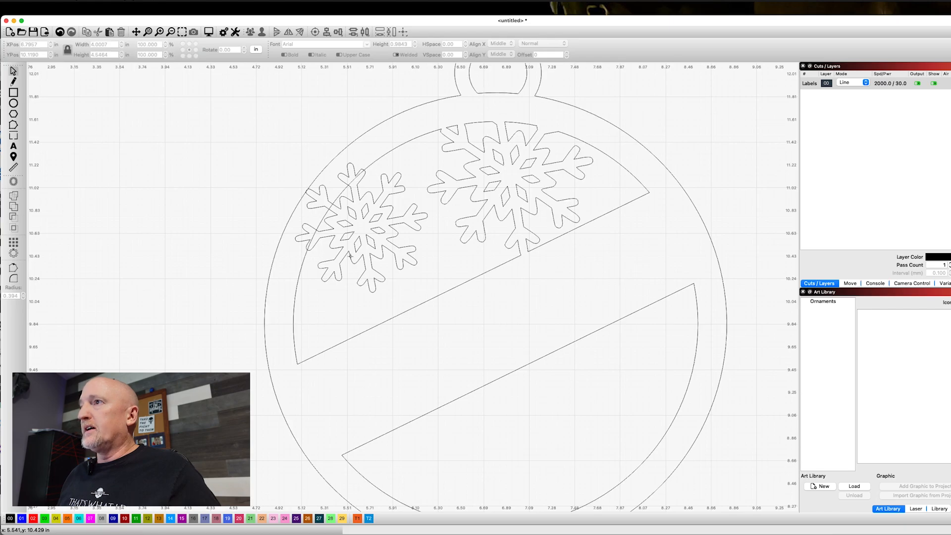
click(359, 227)
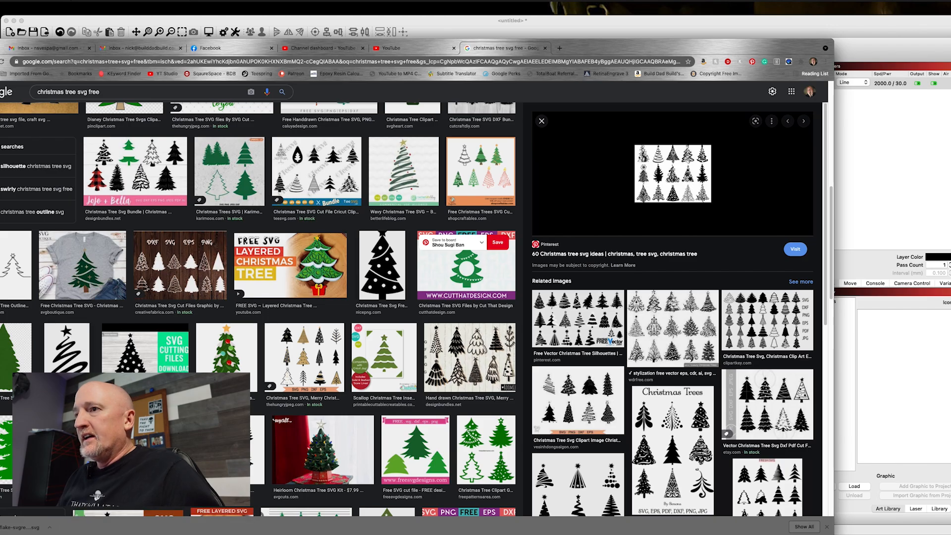
Scroll the results, preview a black tree silhouette, and copy a star-topped tree image
scroll(down, 3)
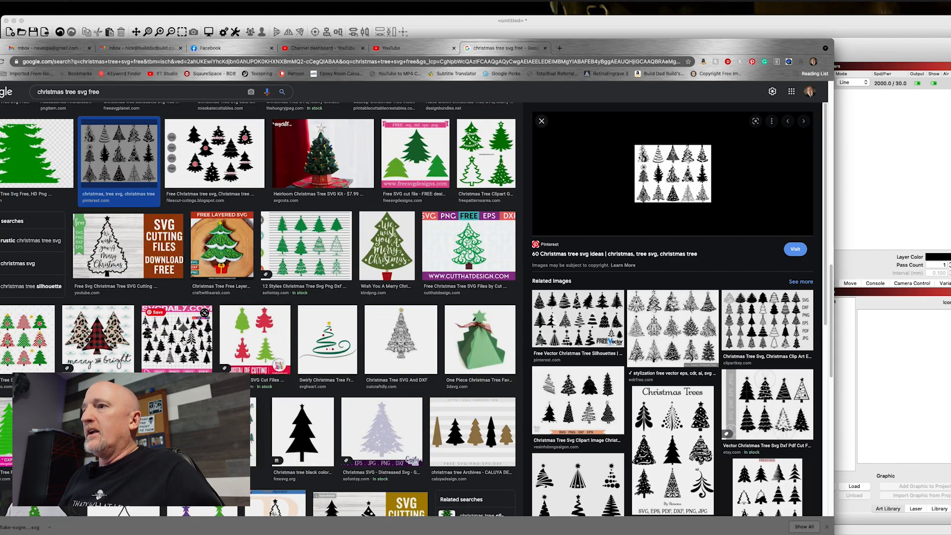
scroll(down, 3)
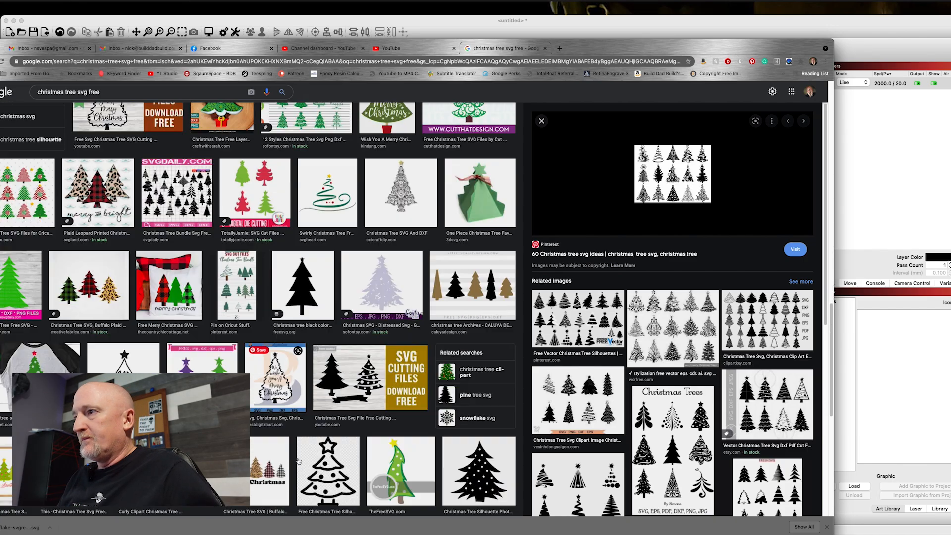
scroll(down, 3)
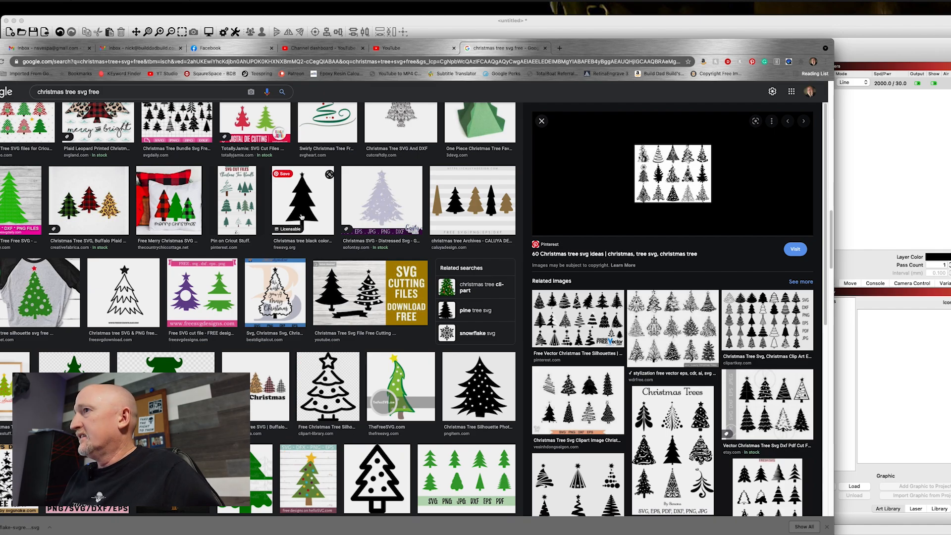
click(303, 200)
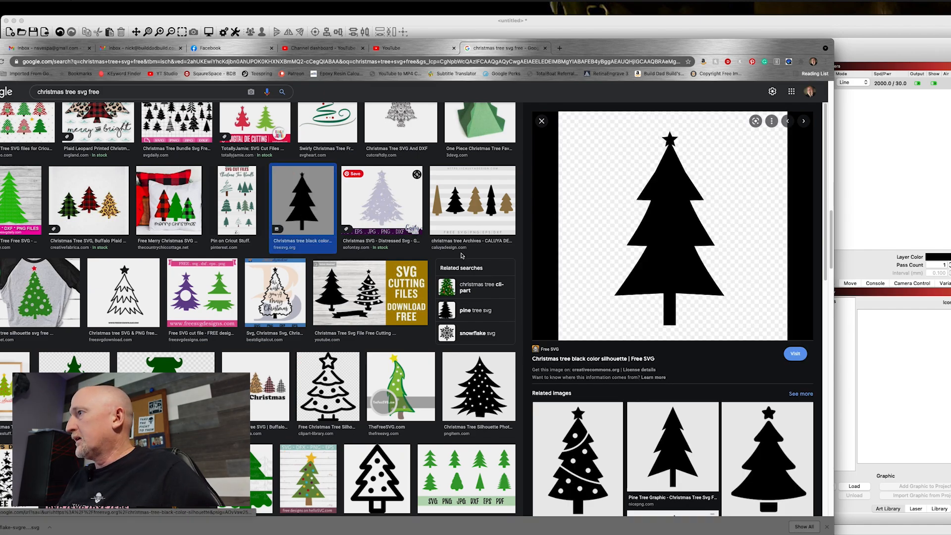
scroll(down, 3)
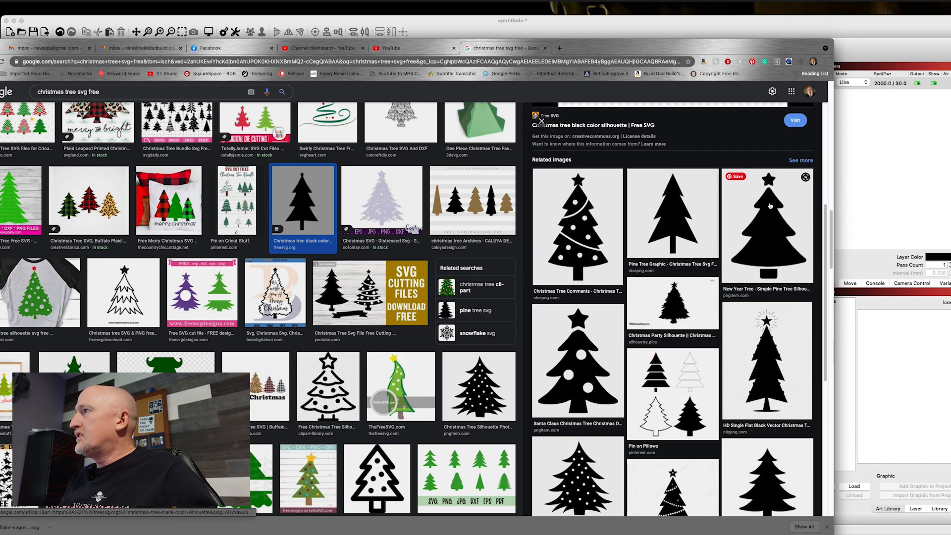
mouse_move(789, 277)
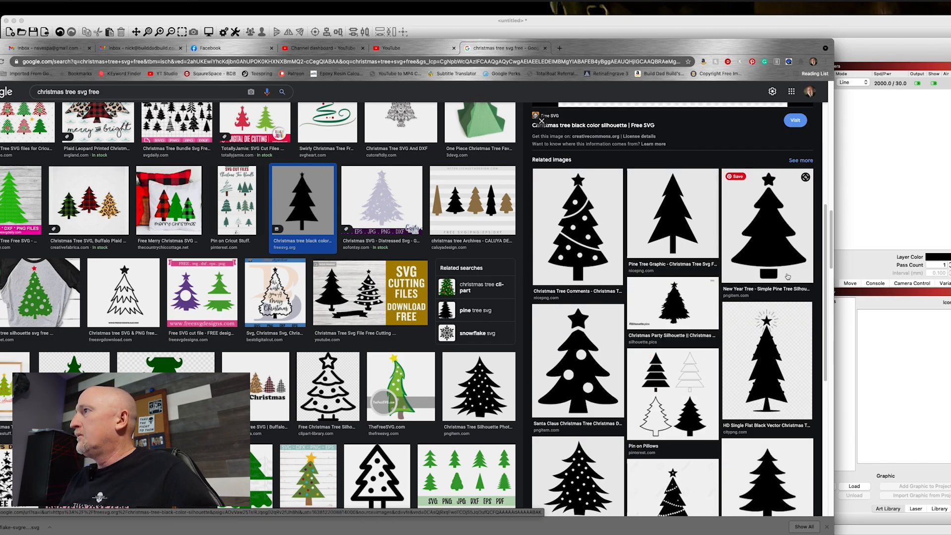
right_click(768, 237)
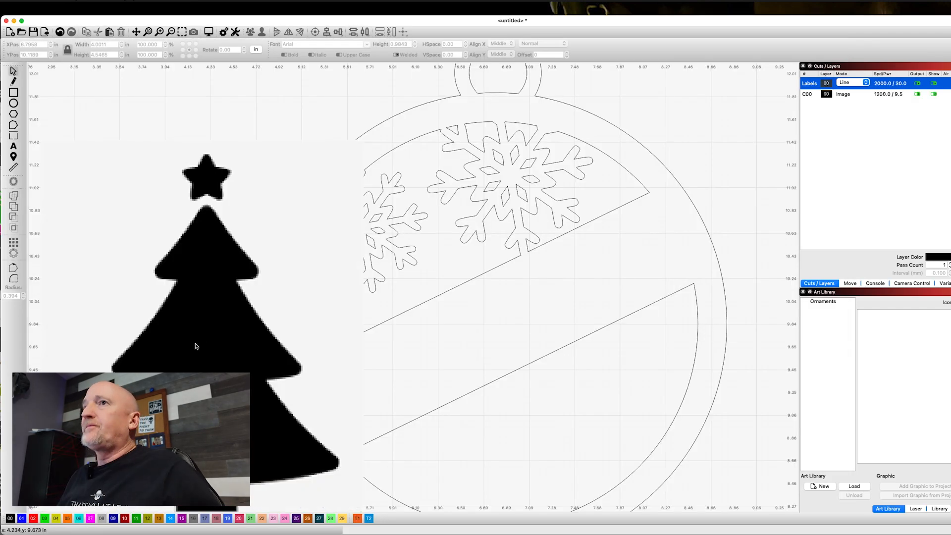
mouse_move(220, 373)
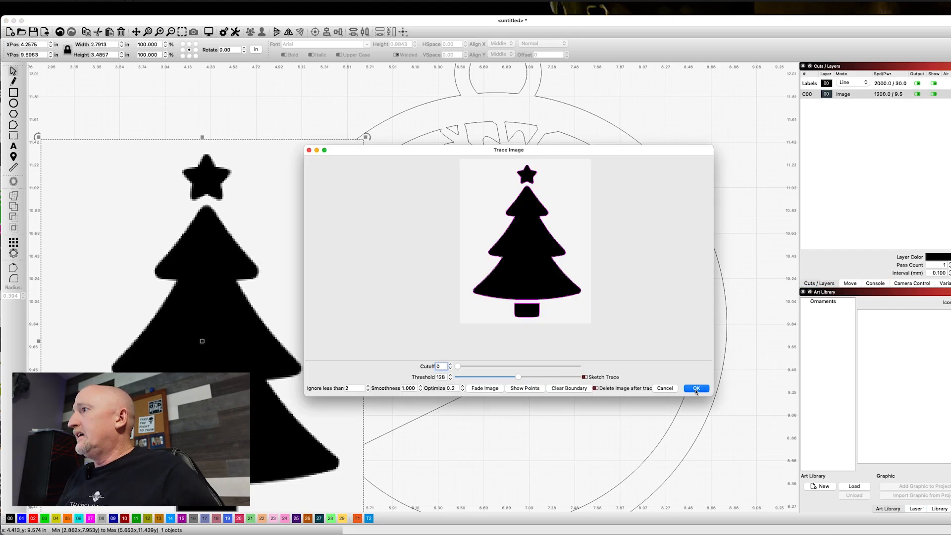
Trace the pasted tree image with 'Delete image after trace' kept on
click(695, 388)
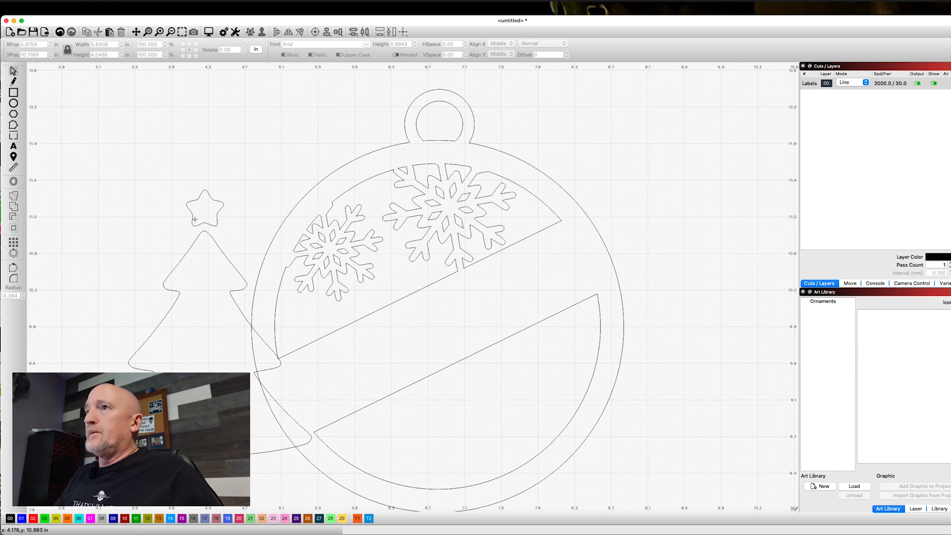
Ungroup the traced tree, move the star onto the treetop, and weld them
click(204, 286)
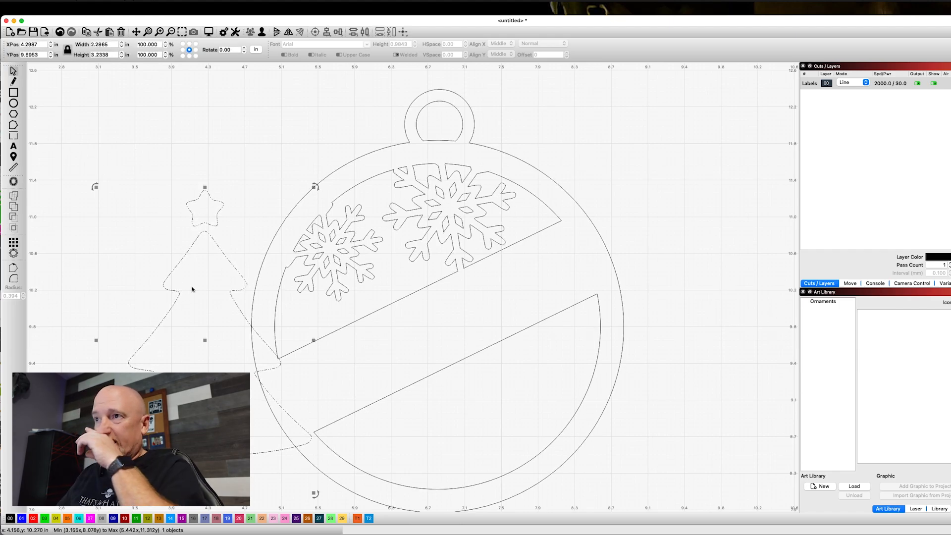
right_click(176, 267)
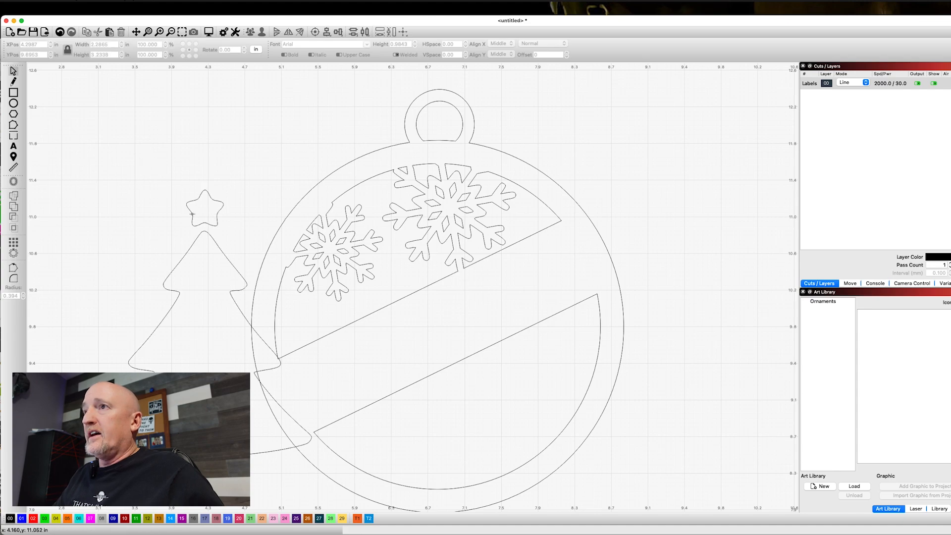
click(205, 212)
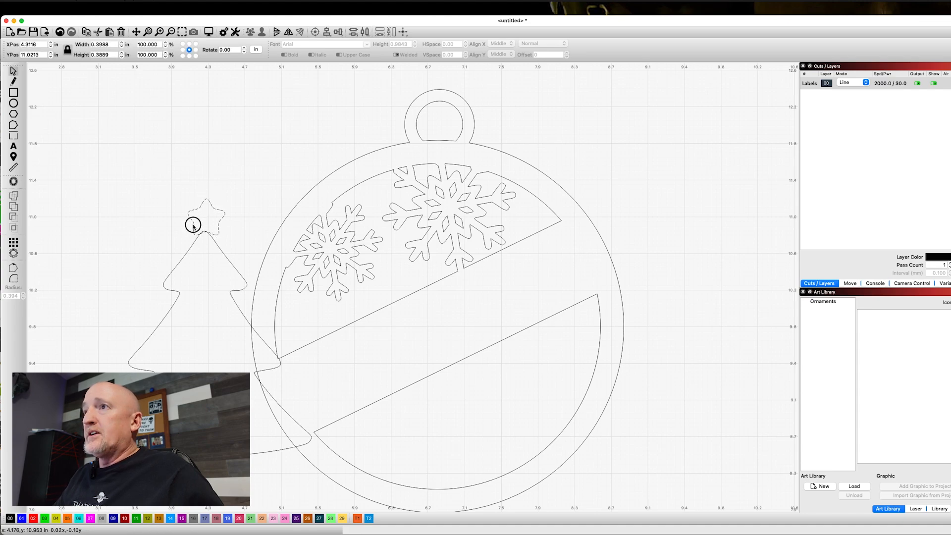
click(206, 222)
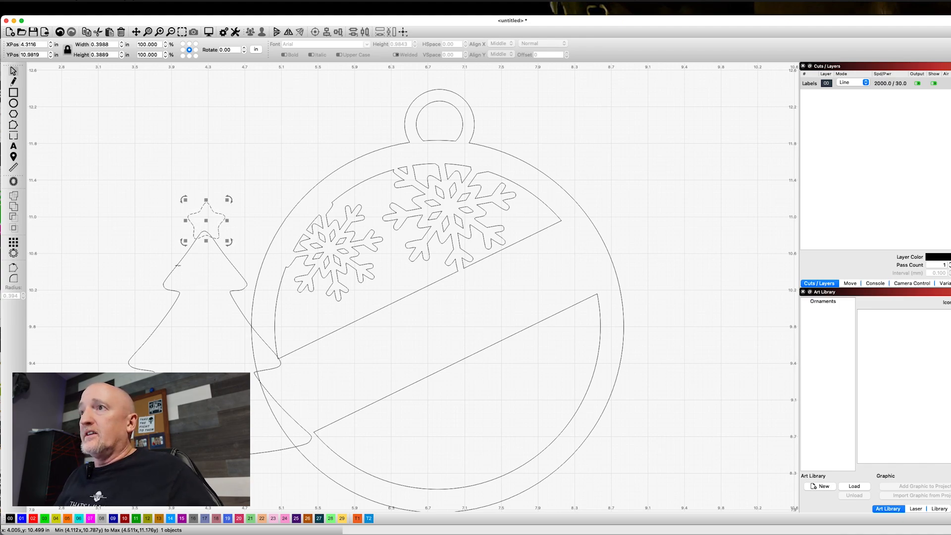
right_click(182, 267)
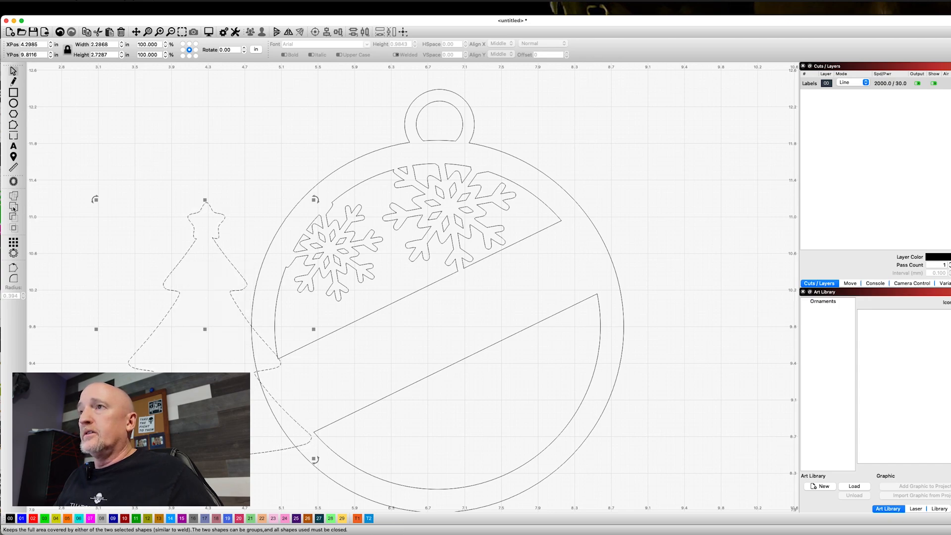
mouse_move(119, 224)
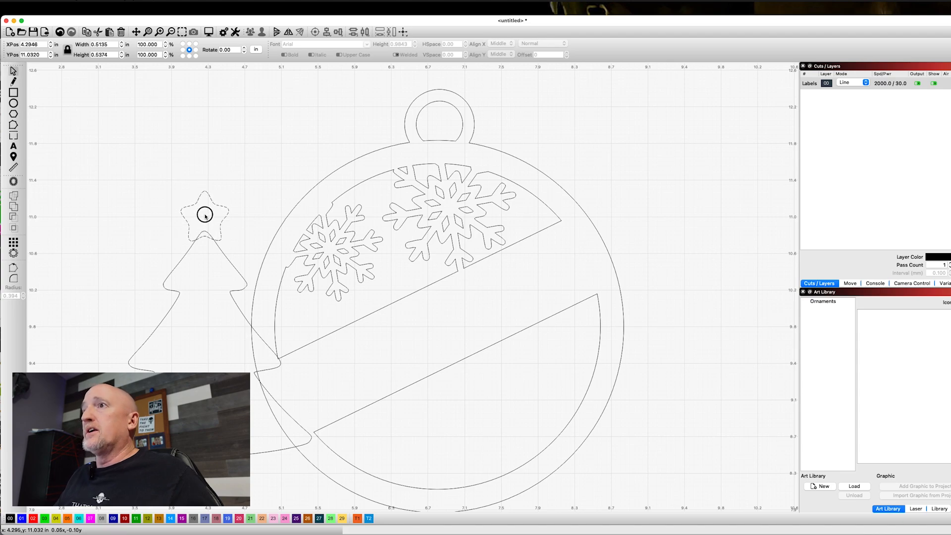
Shrink the tree and drop it into the ornament's lower band
click(205, 212)
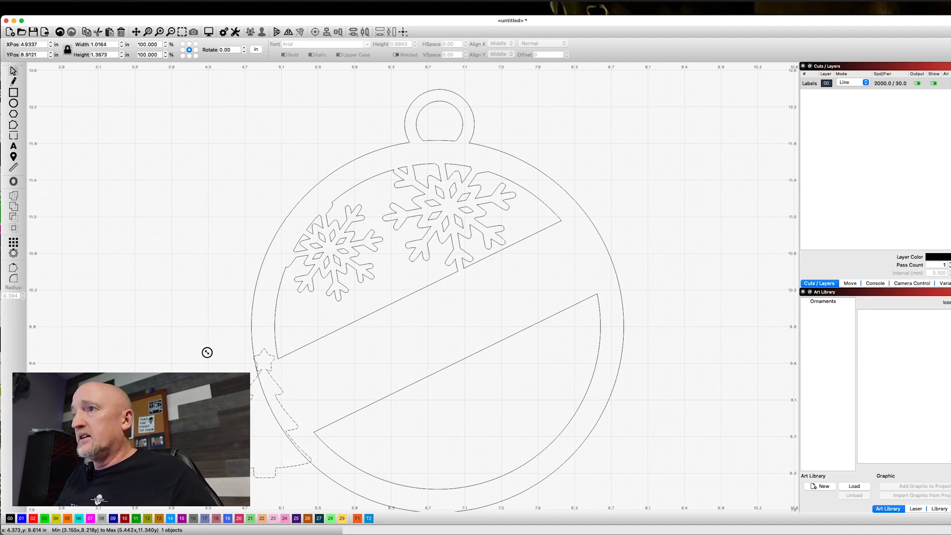
click(270, 419)
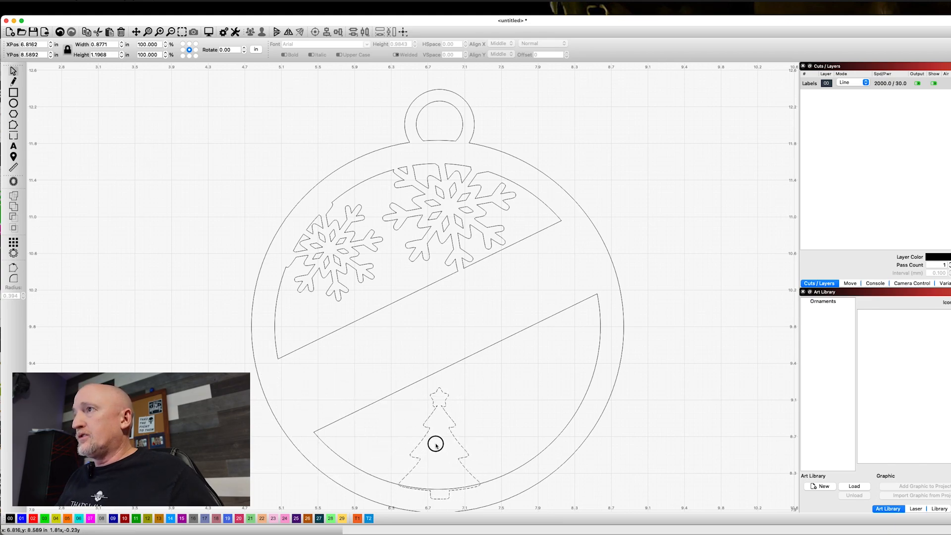
click(435, 444)
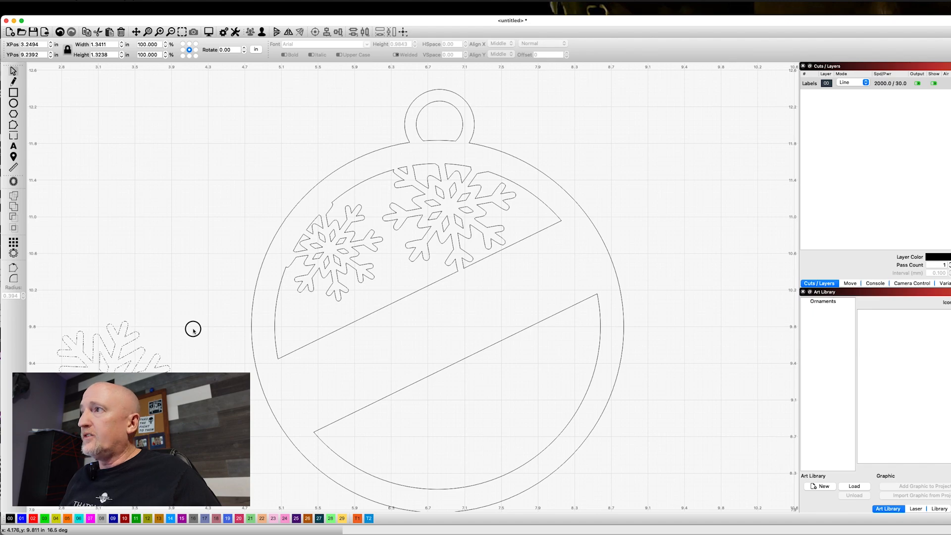
Set a pasted snowflake copy down beside the ornament
click(109, 352)
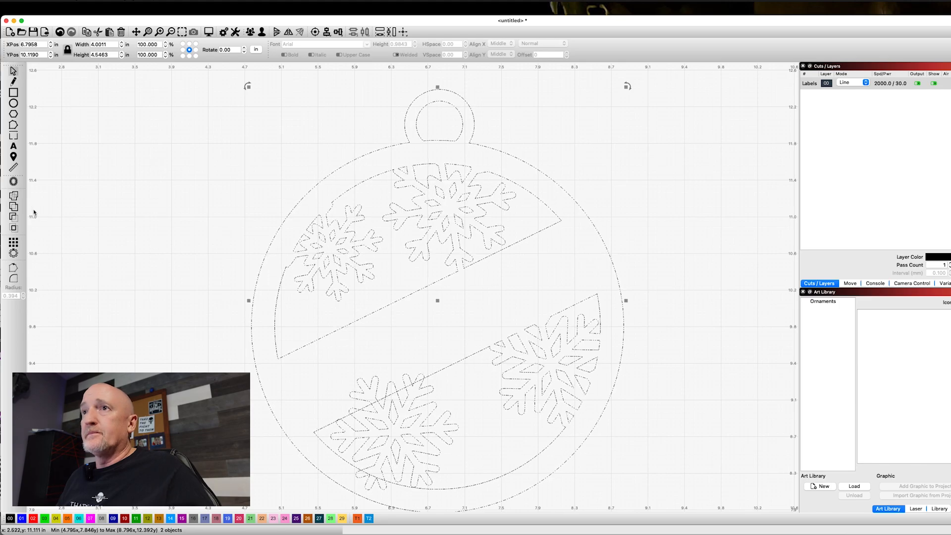
Weld the two snowflakes into the lower band's outline to form one merged design
click(672, 290)
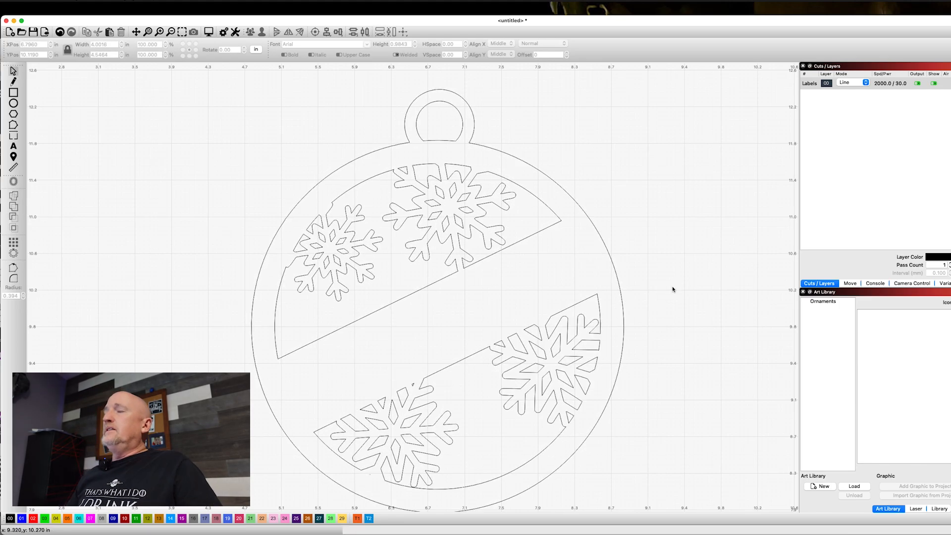
mouse_move(651, 286)
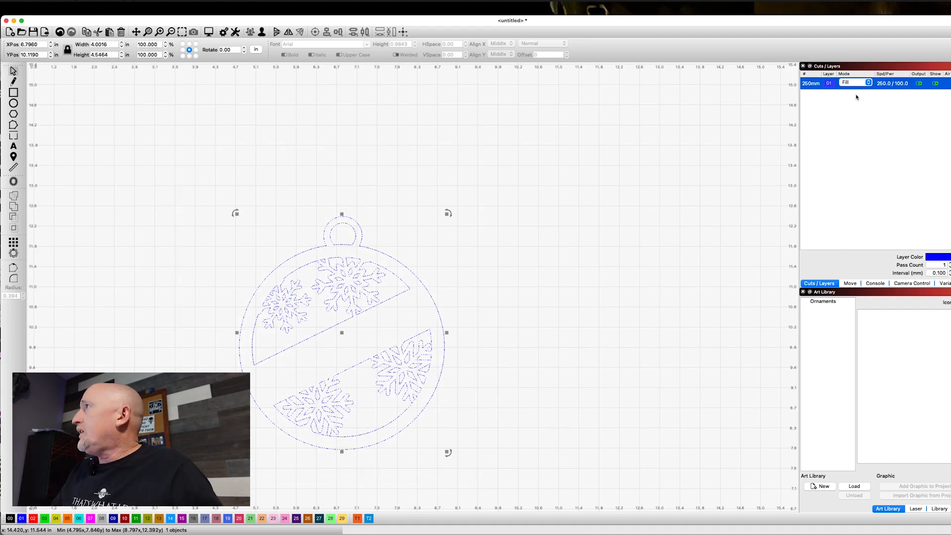
Set the blue ornament layer to Line mode with speed 120 and 75% max power
click(854, 83)
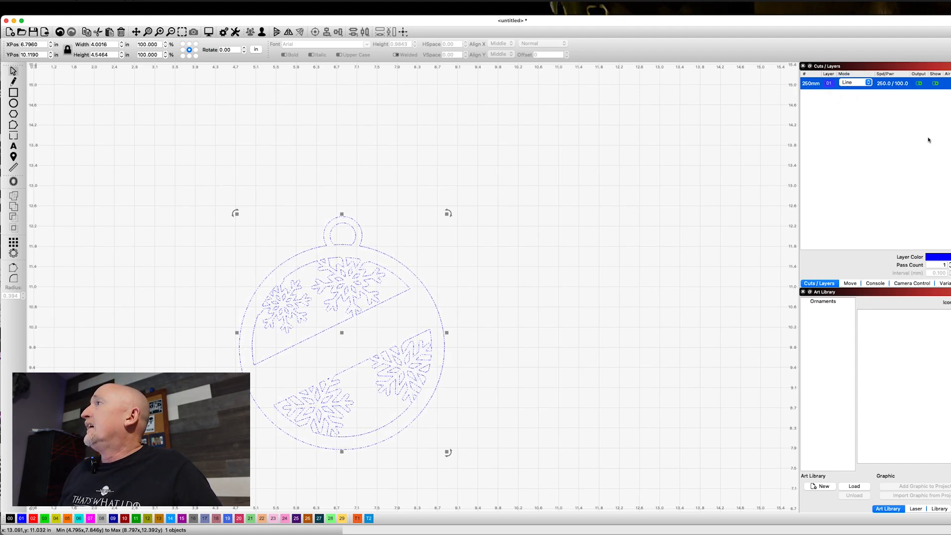
click(886, 83)
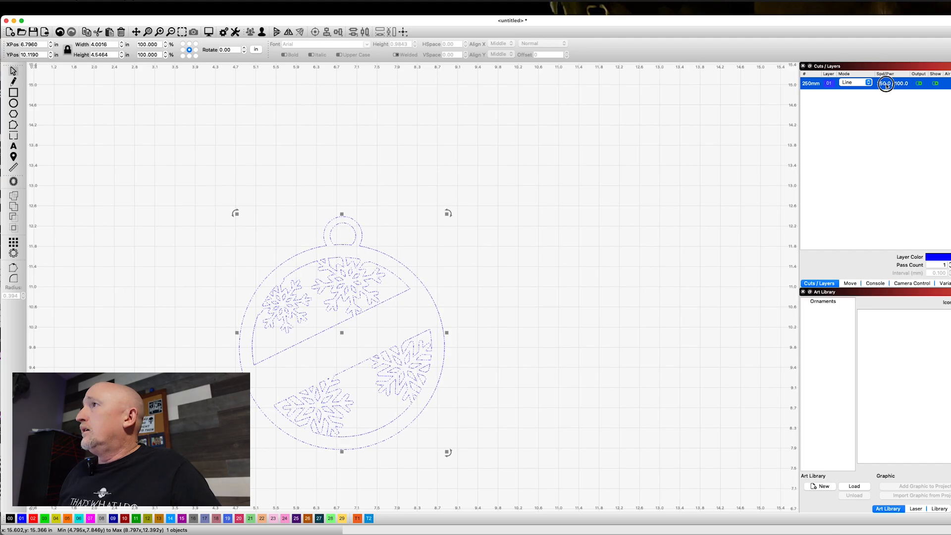
double_click(886, 83)
text(120)
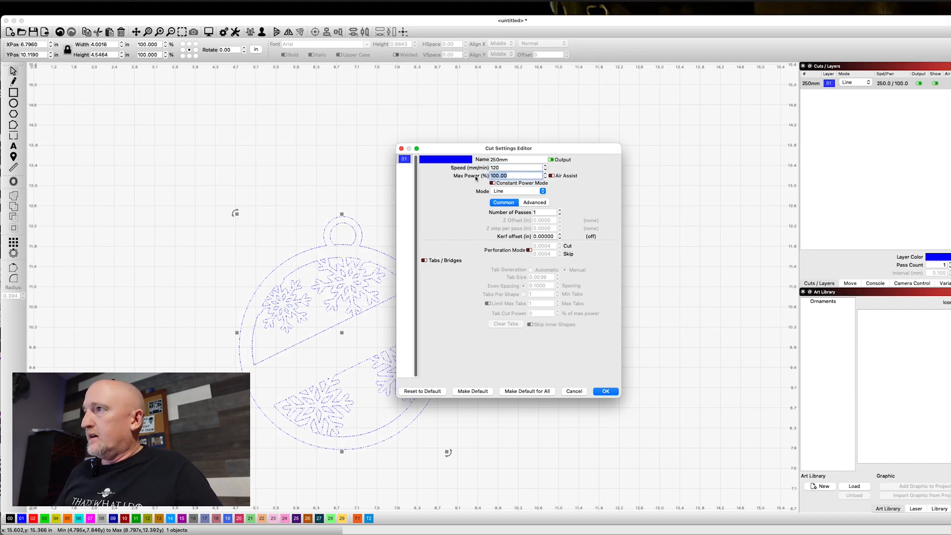
text(72)
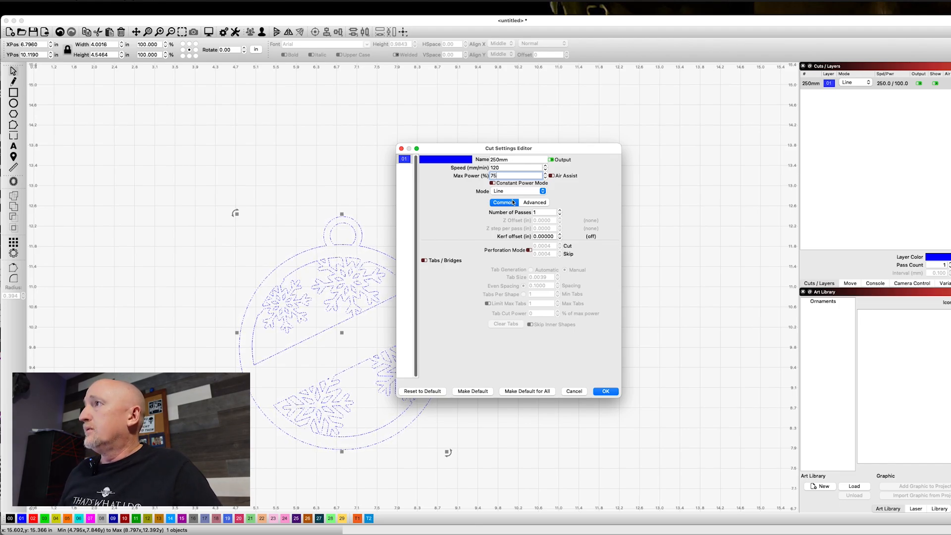
click(605, 391)
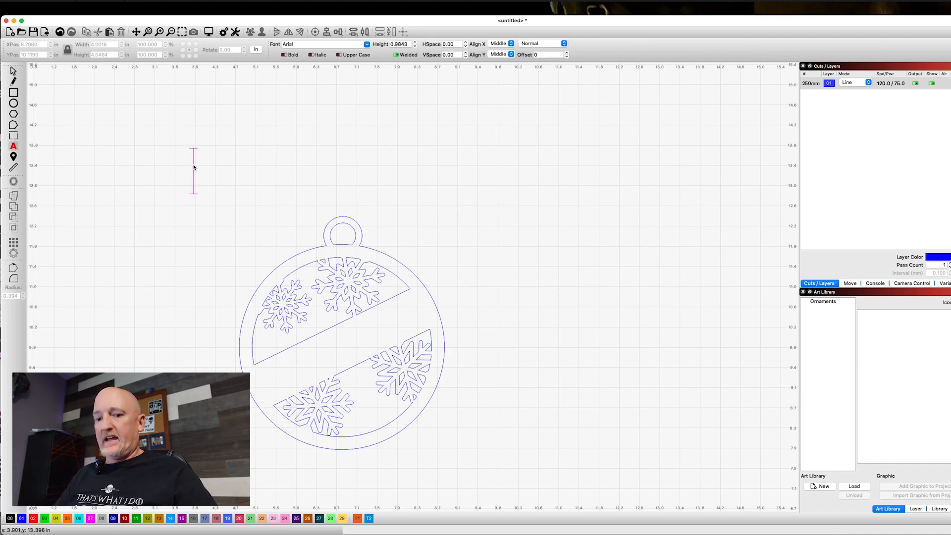
Add the name 'OZZIE' in Avengeance Mightiest Avenger font across the middle band
text(Ozzie)
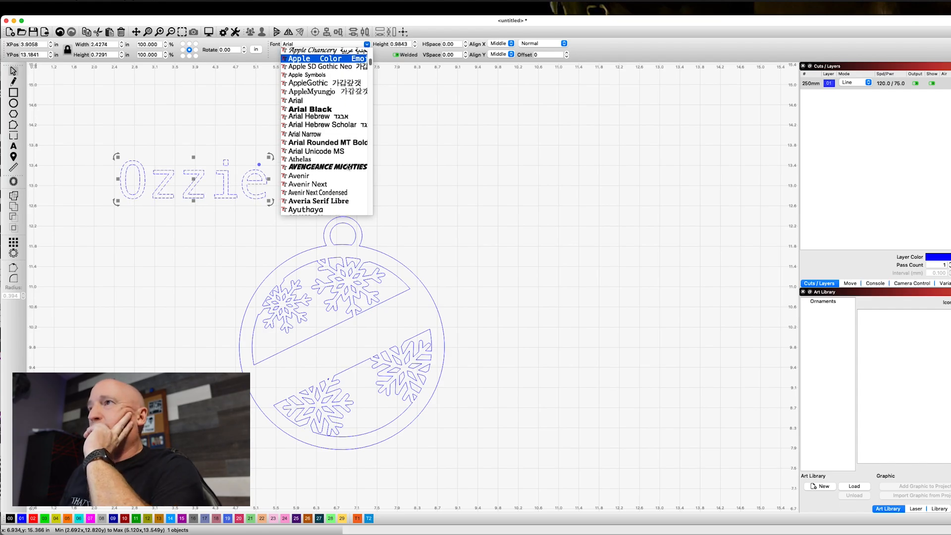
click(327, 167)
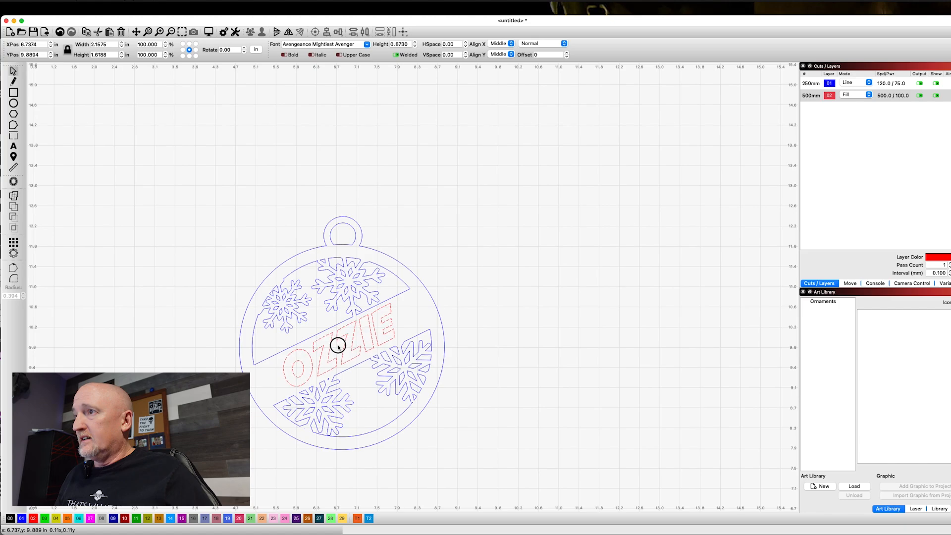
click(338, 346)
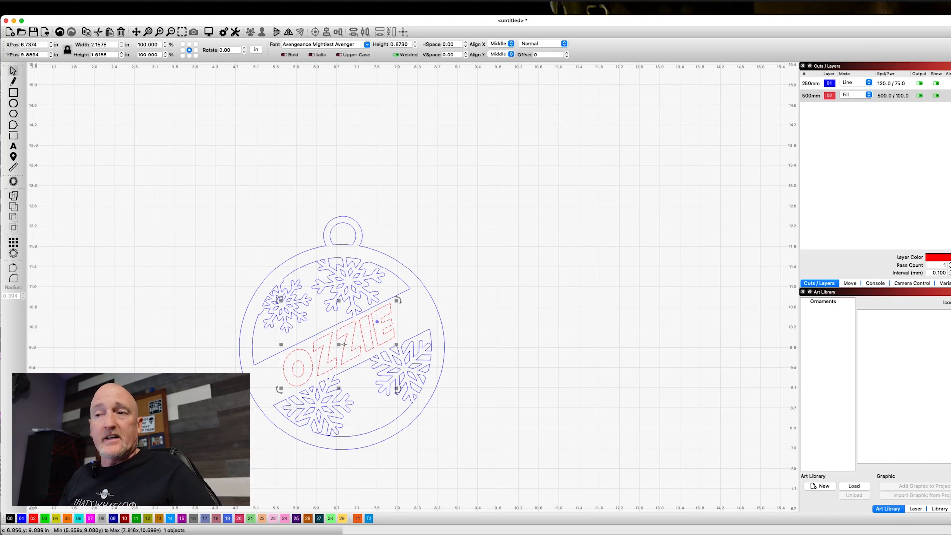
mouse_move(801, 170)
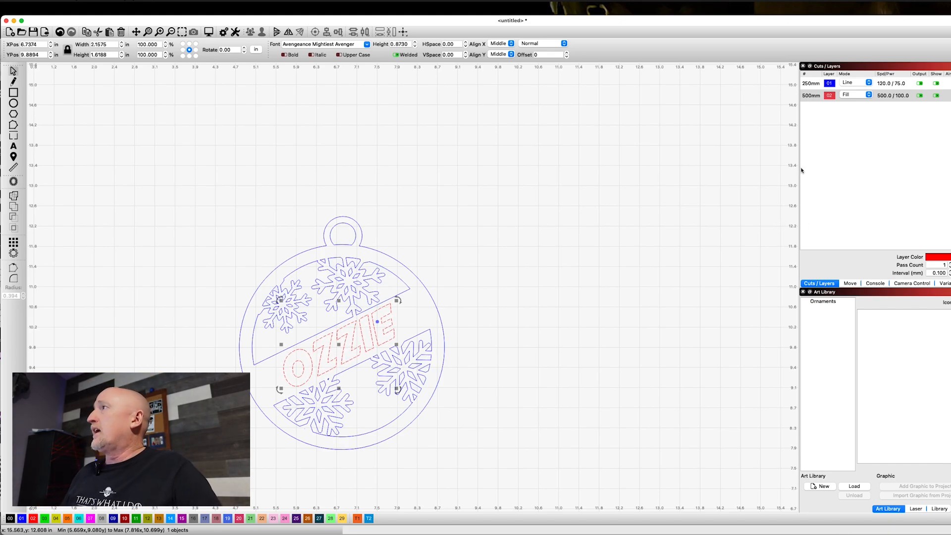
Keep the red name layer on Fill with speed 1000 and 50% max power
click(850, 95)
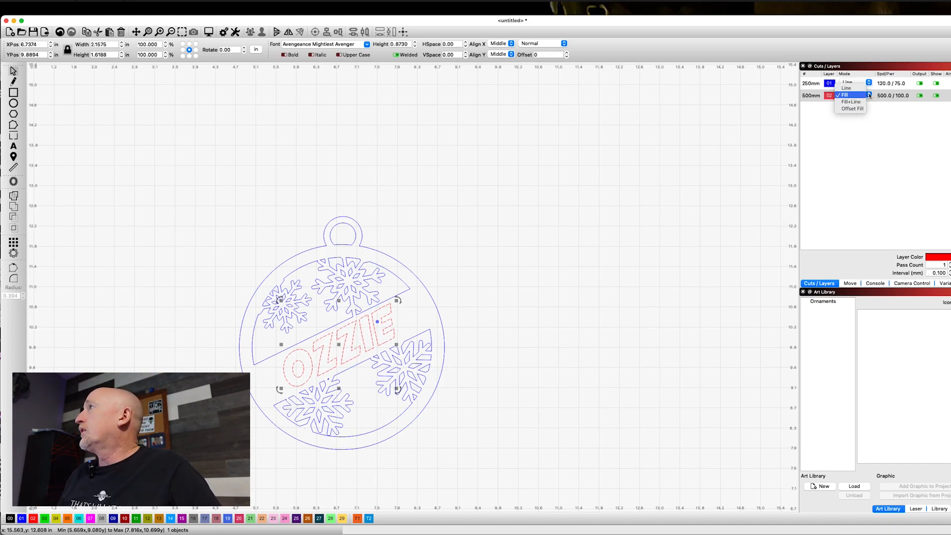
click(847, 88)
text(1000)
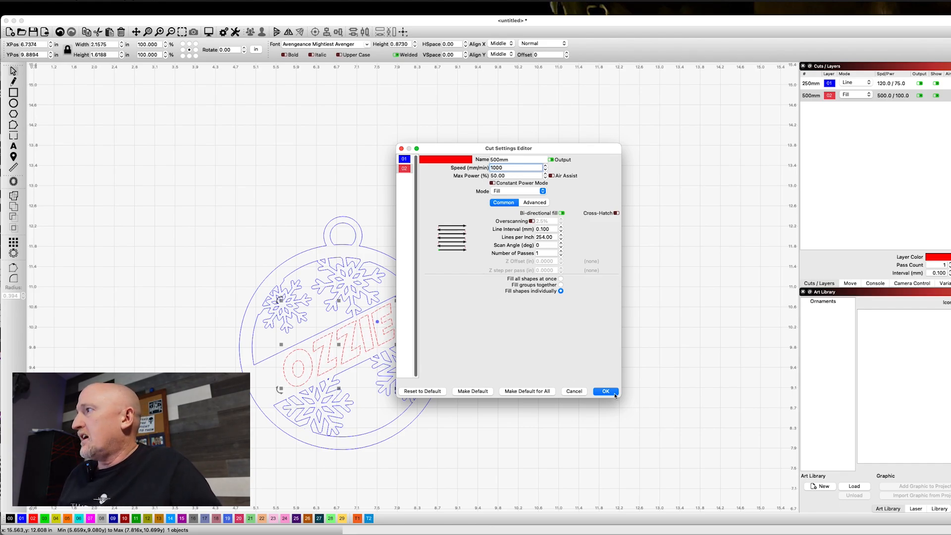
click(605, 391)
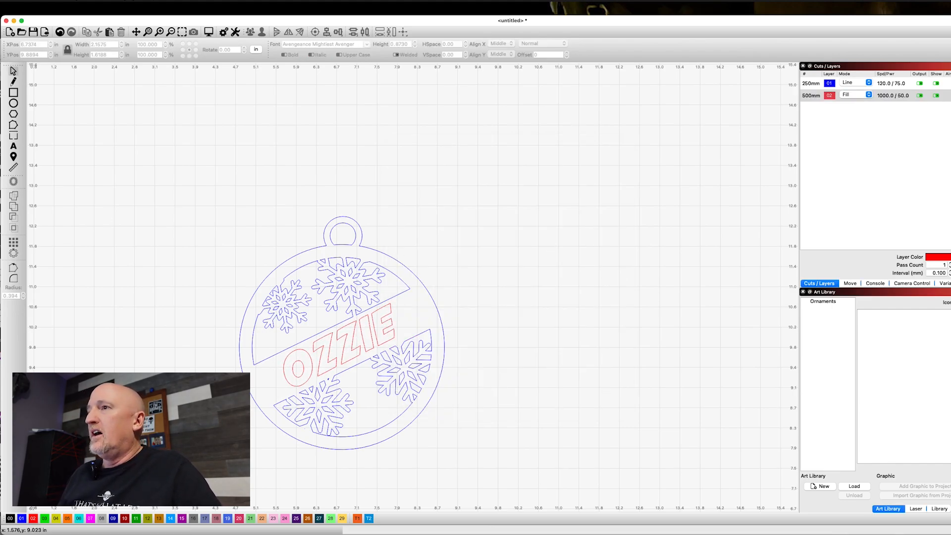
click(328, 340)
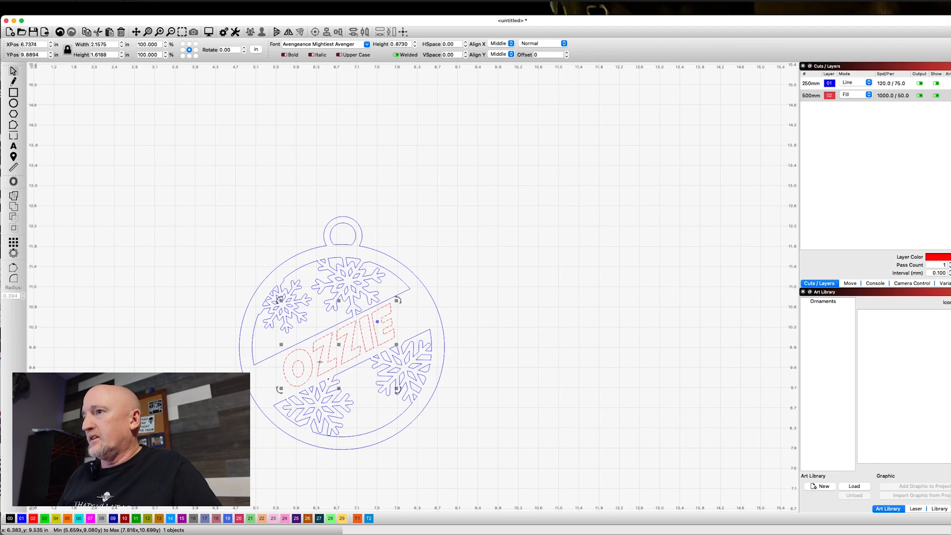
right_click(320, 361)
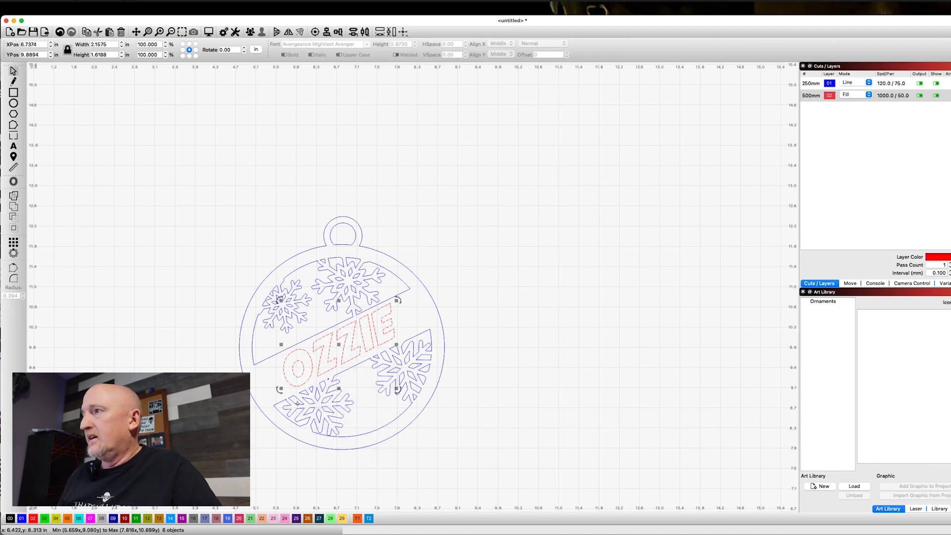
click(639, 218)
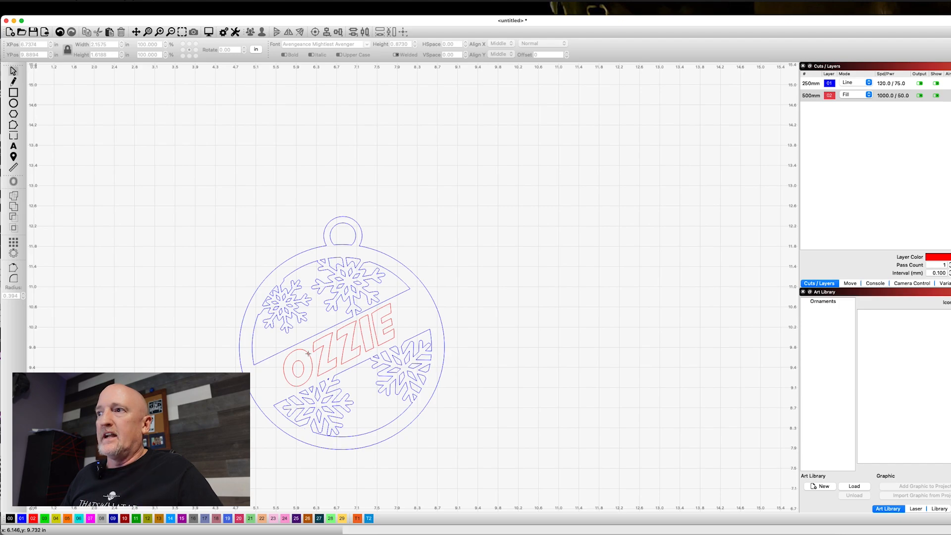
click(325, 354)
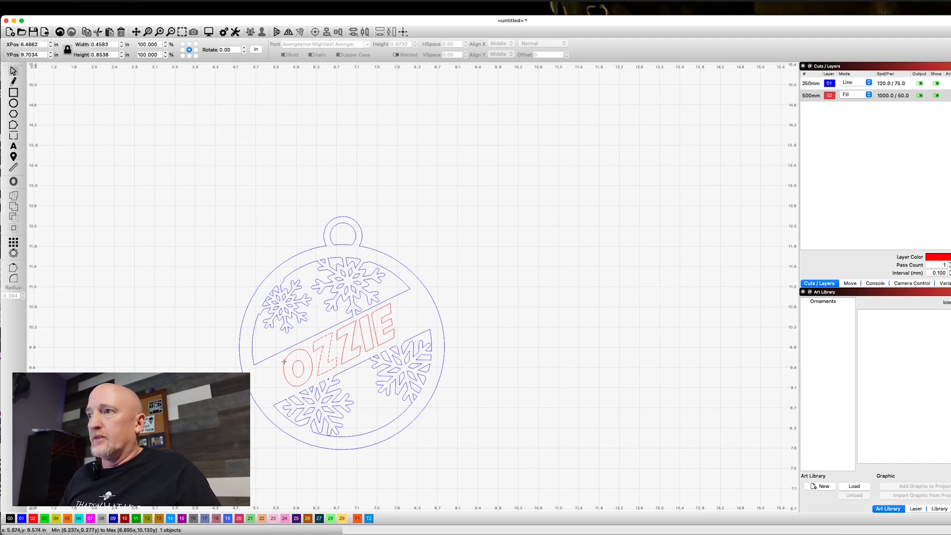
click(337, 346)
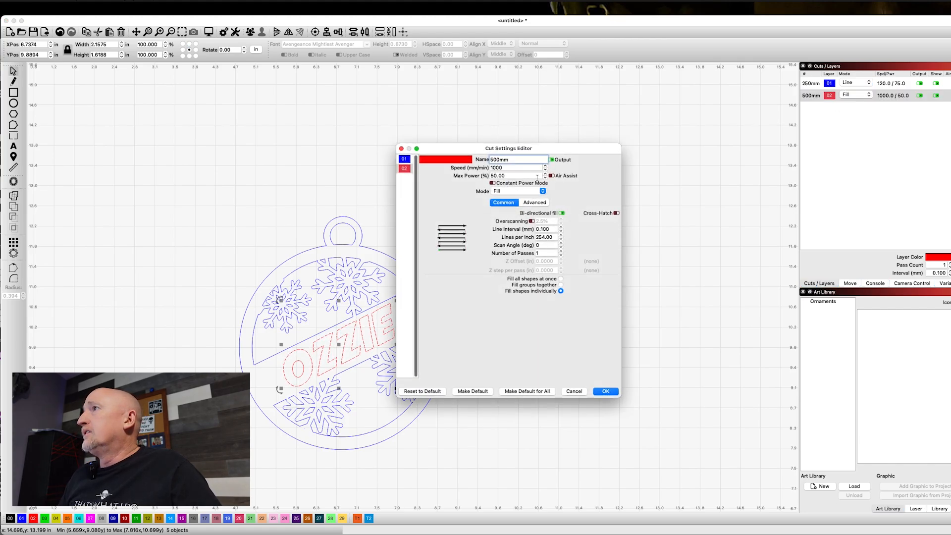
click(605, 391)
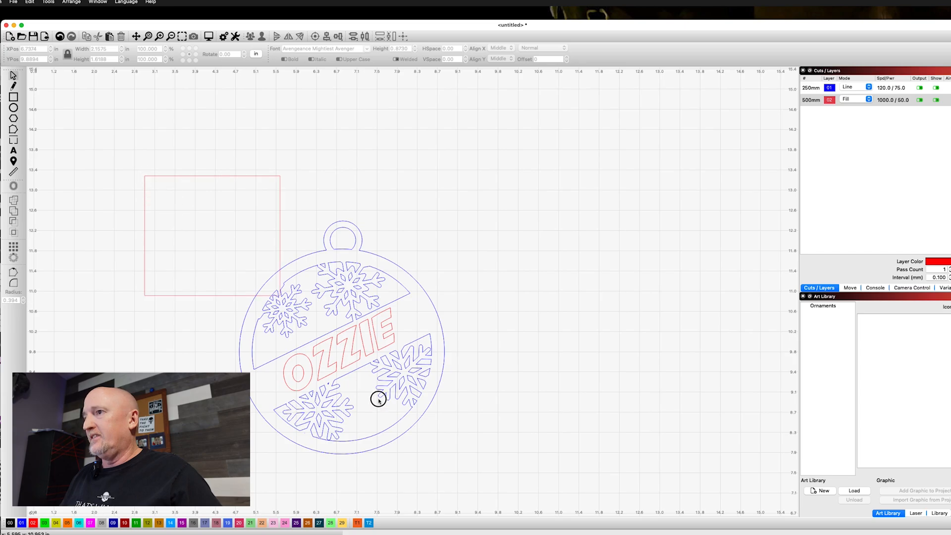
Select the whole ornament design and restore the Art Library panel from the Window menu
click(378, 400)
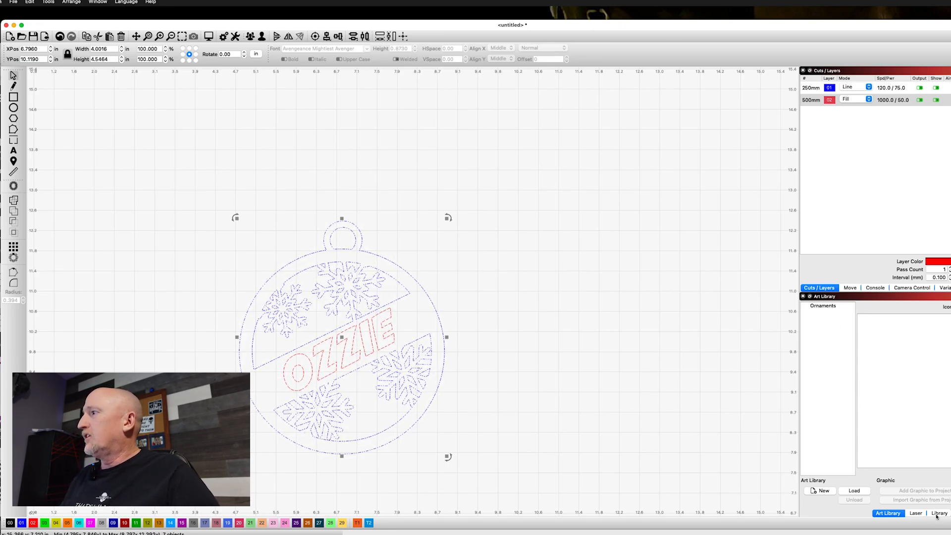
click(915, 513)
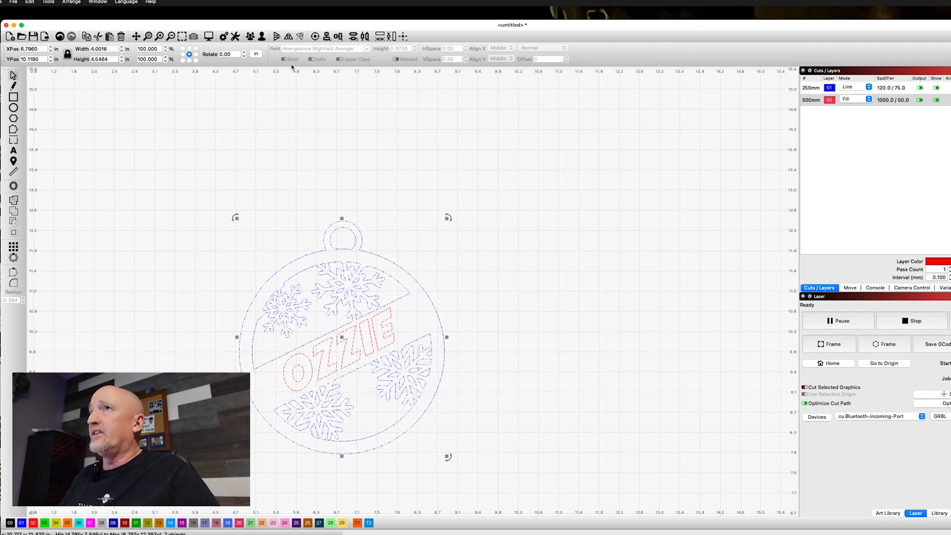
click(97, 2)
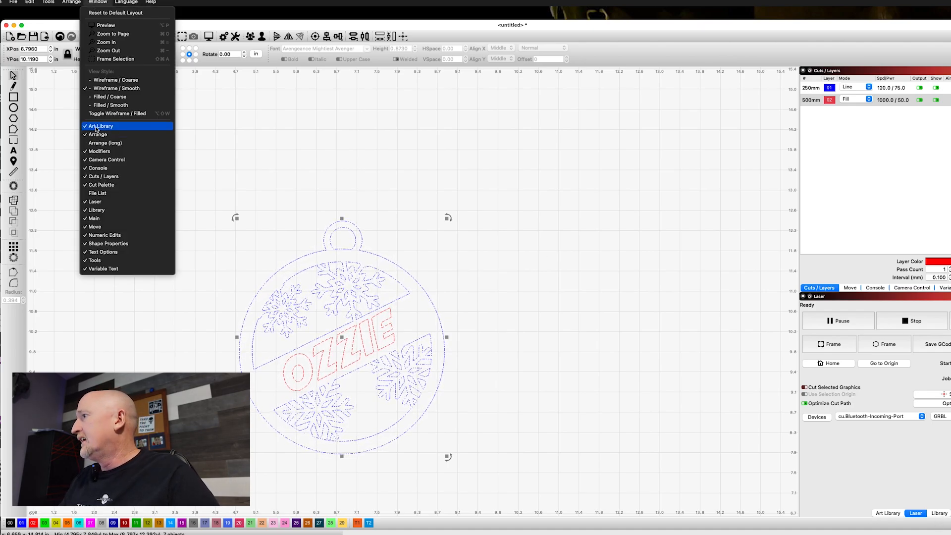
click(101, 125)
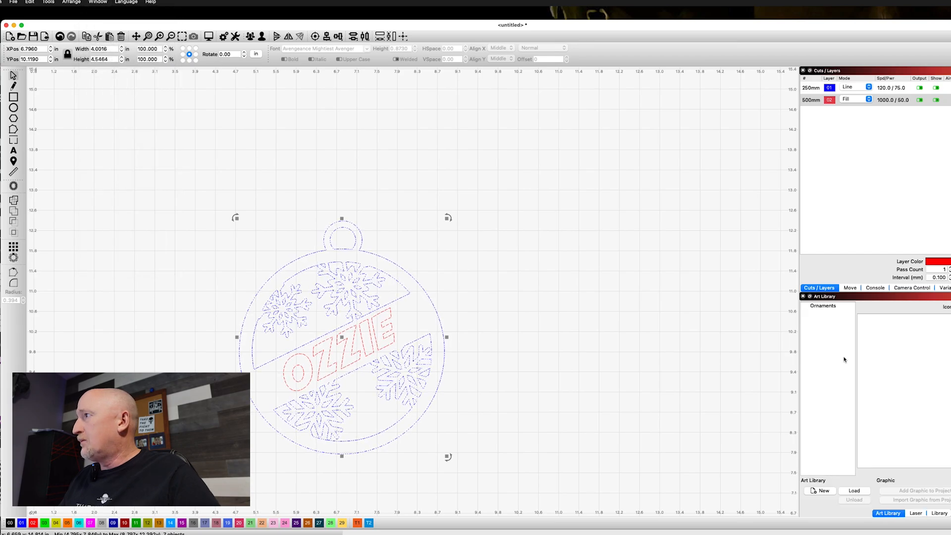
Add the selected design to the Ornaments art library named 'Ornament 1'
click(823, 305)
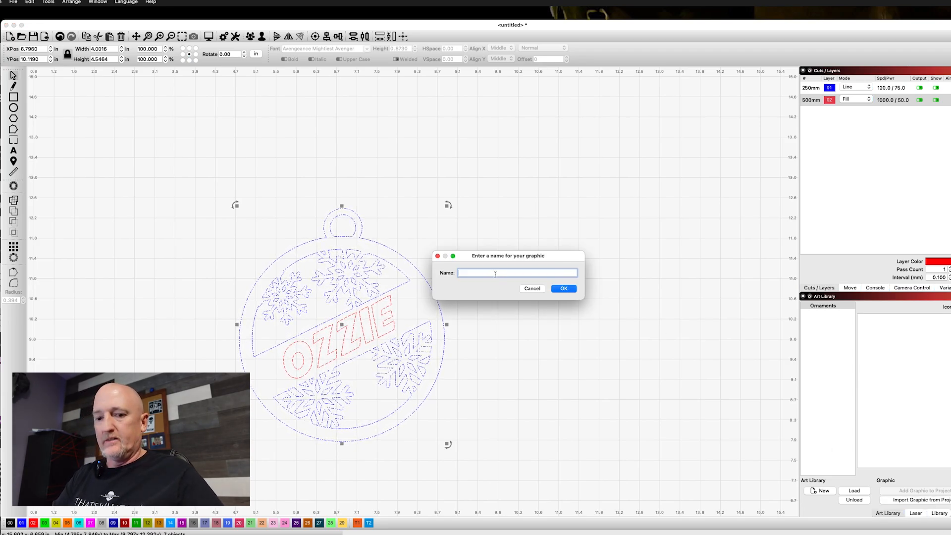
text(Ornament)
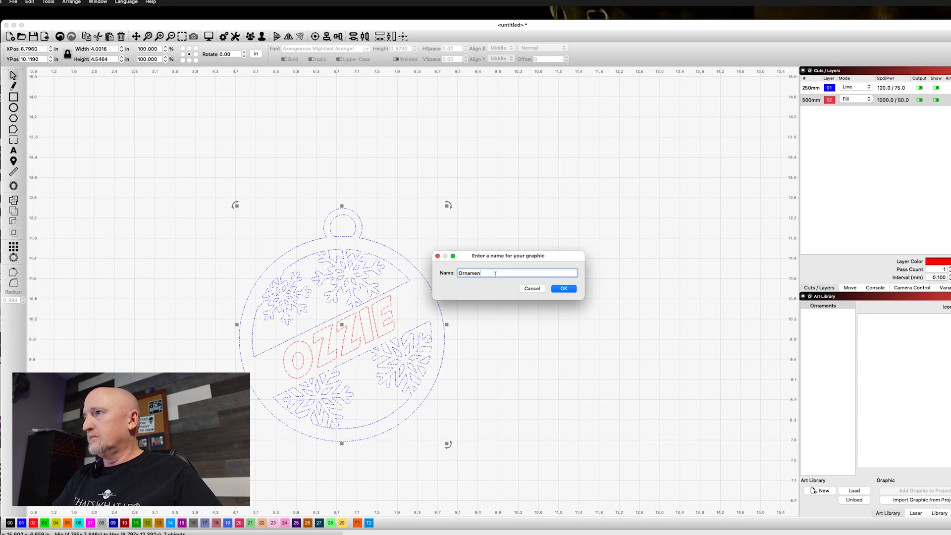
click(563, 288)
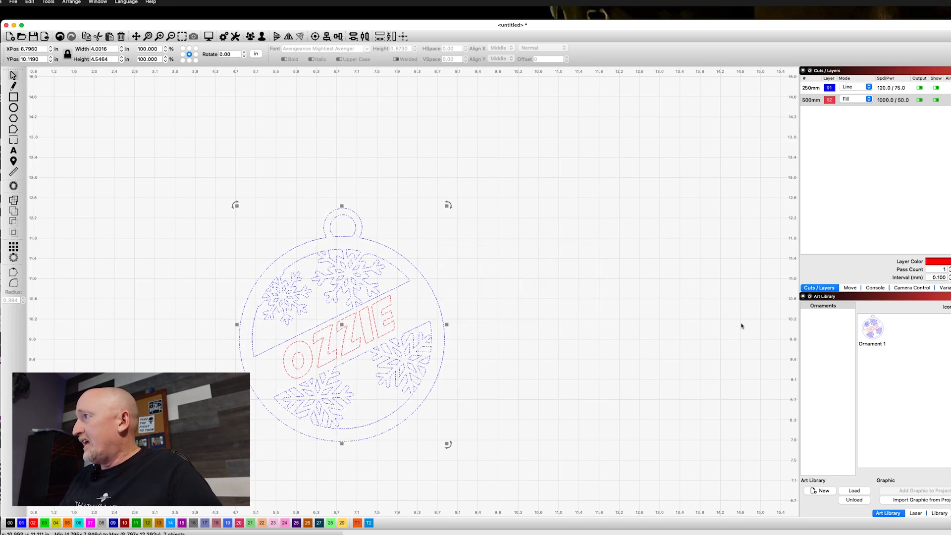
mouse_move(788, 451)
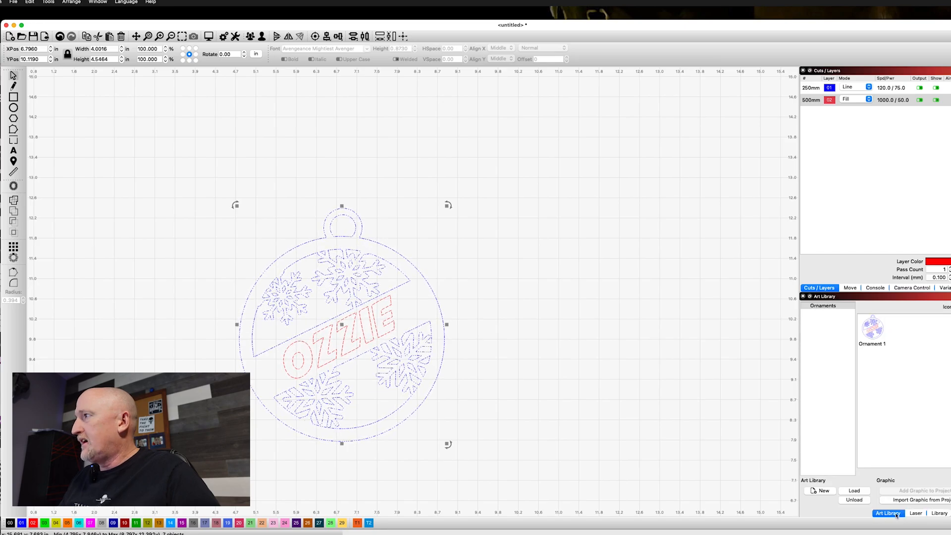
click(872, 325)
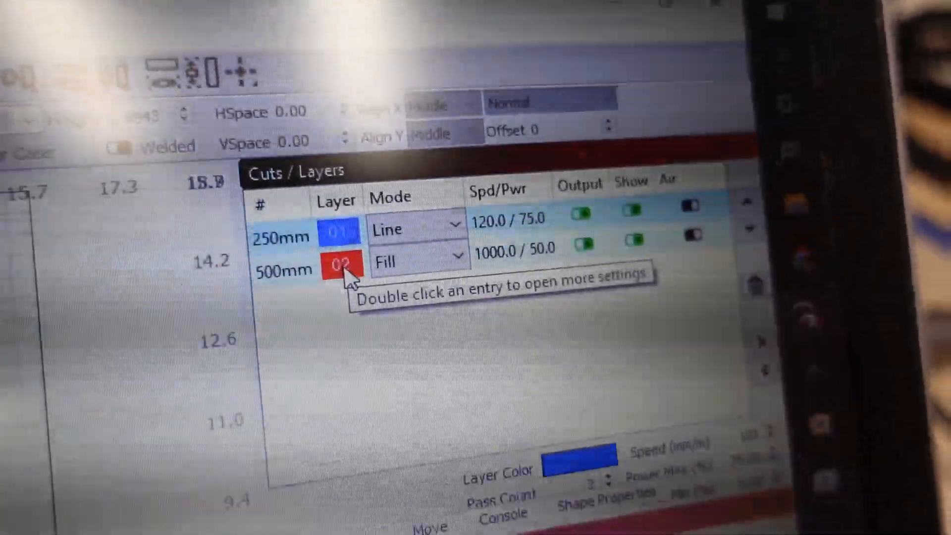
Select layer 02, the red Fill name layer, in the Cuts/Layers list
click(340, 270)
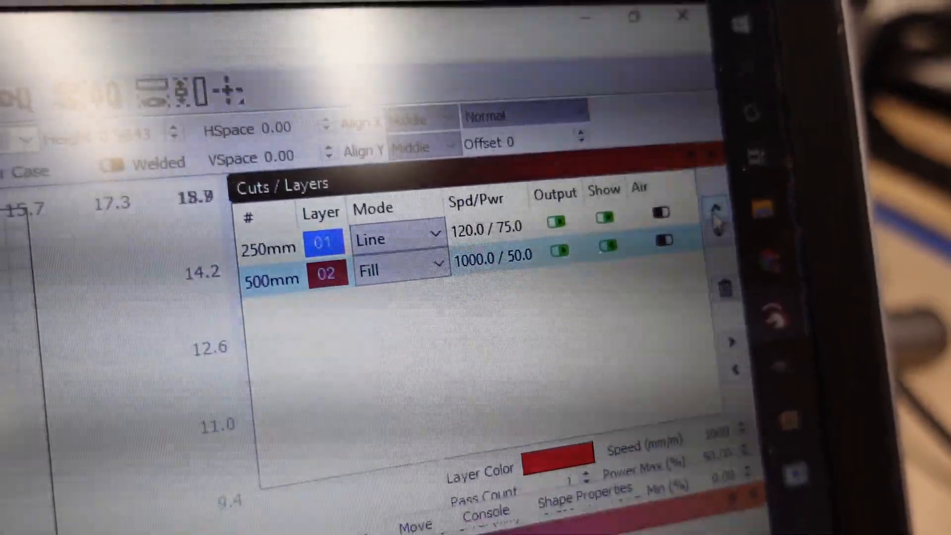